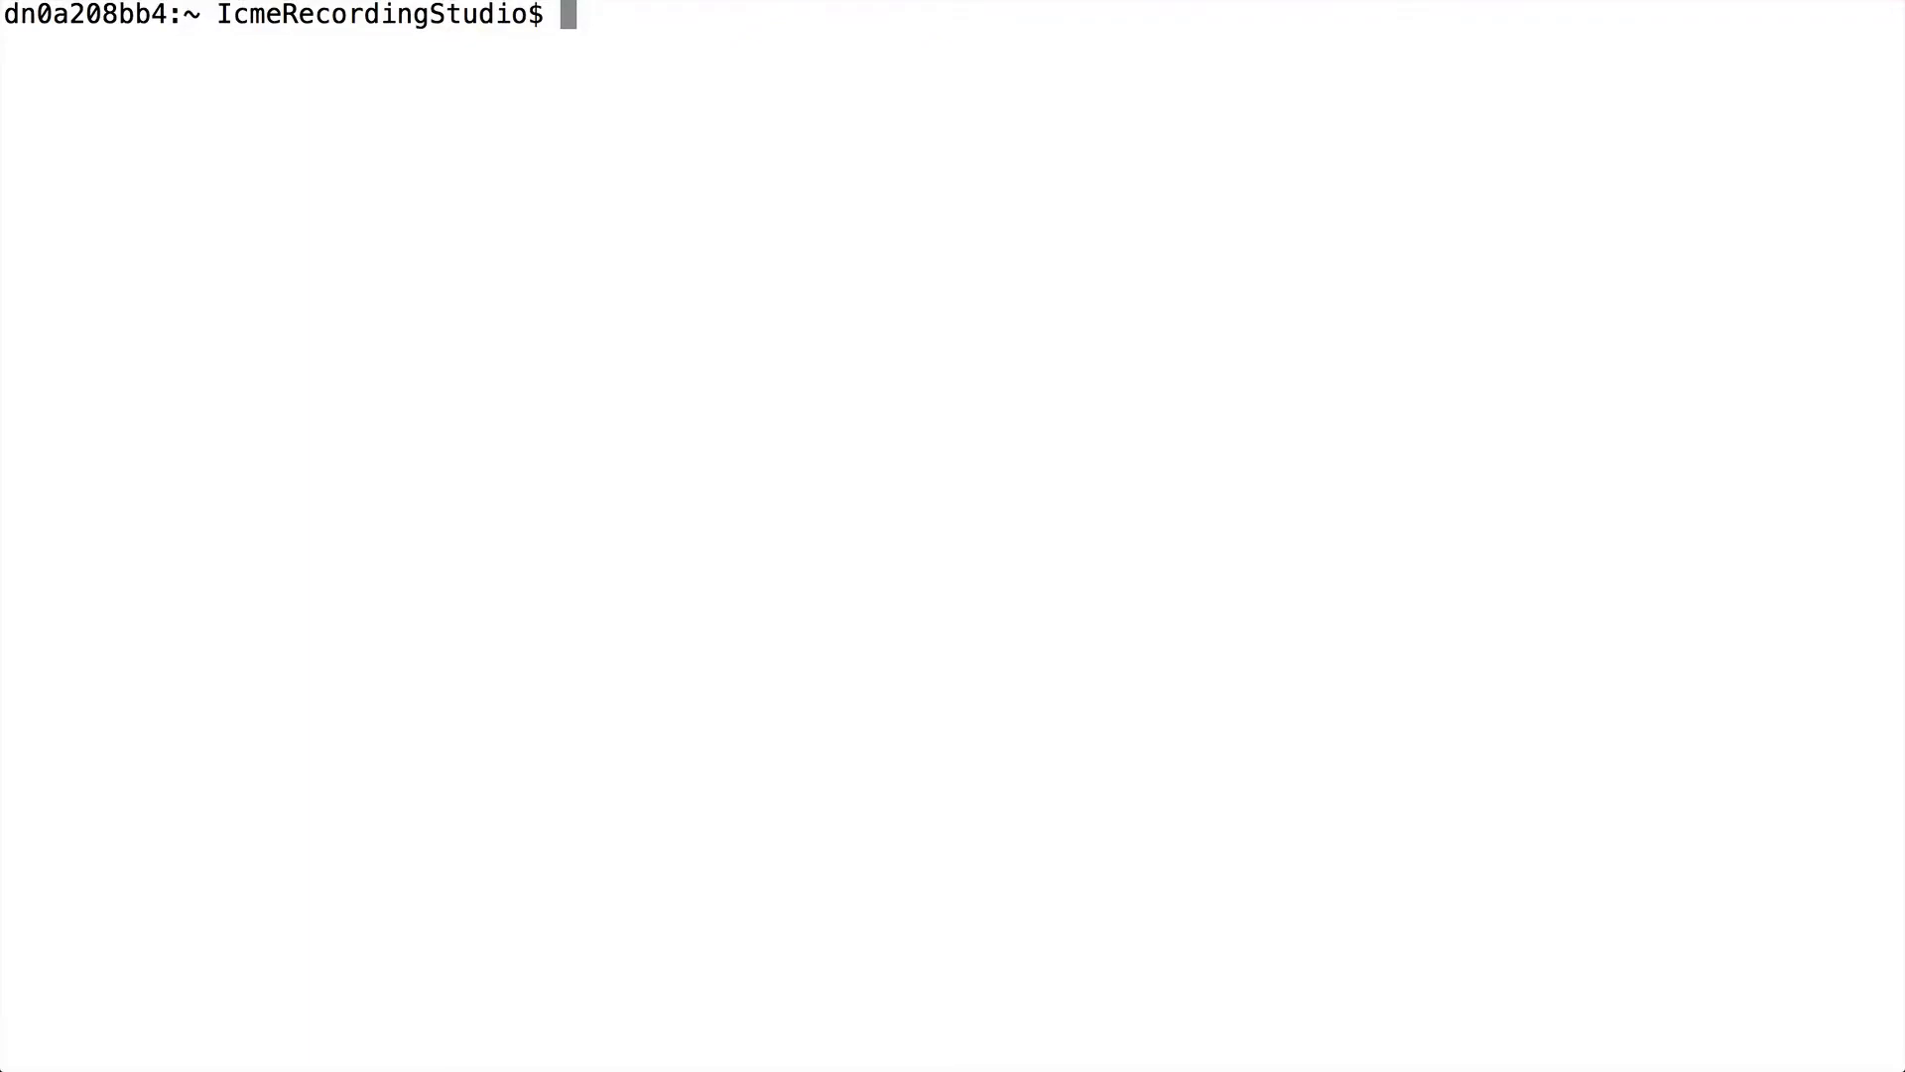
Step: Start a Python 2.7 interactive session from the shell prompt
text(p)
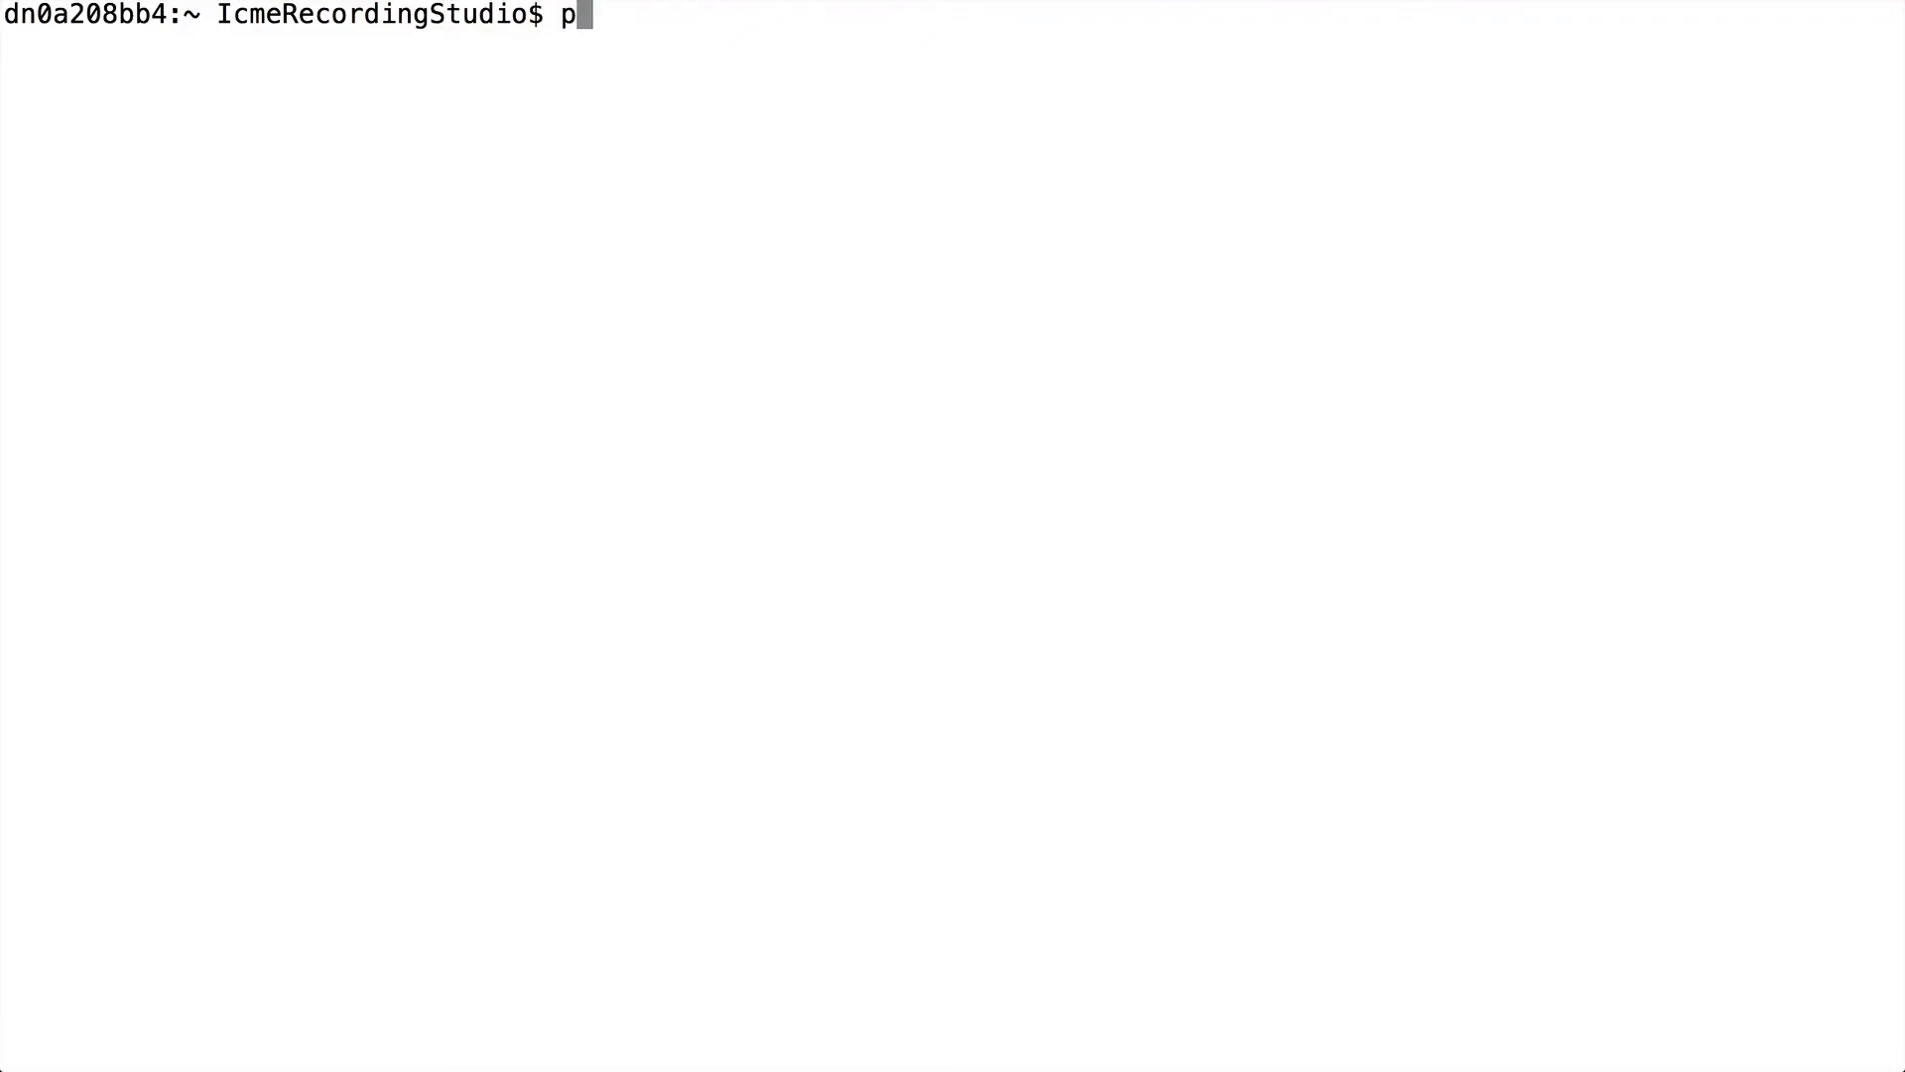
text(ython)
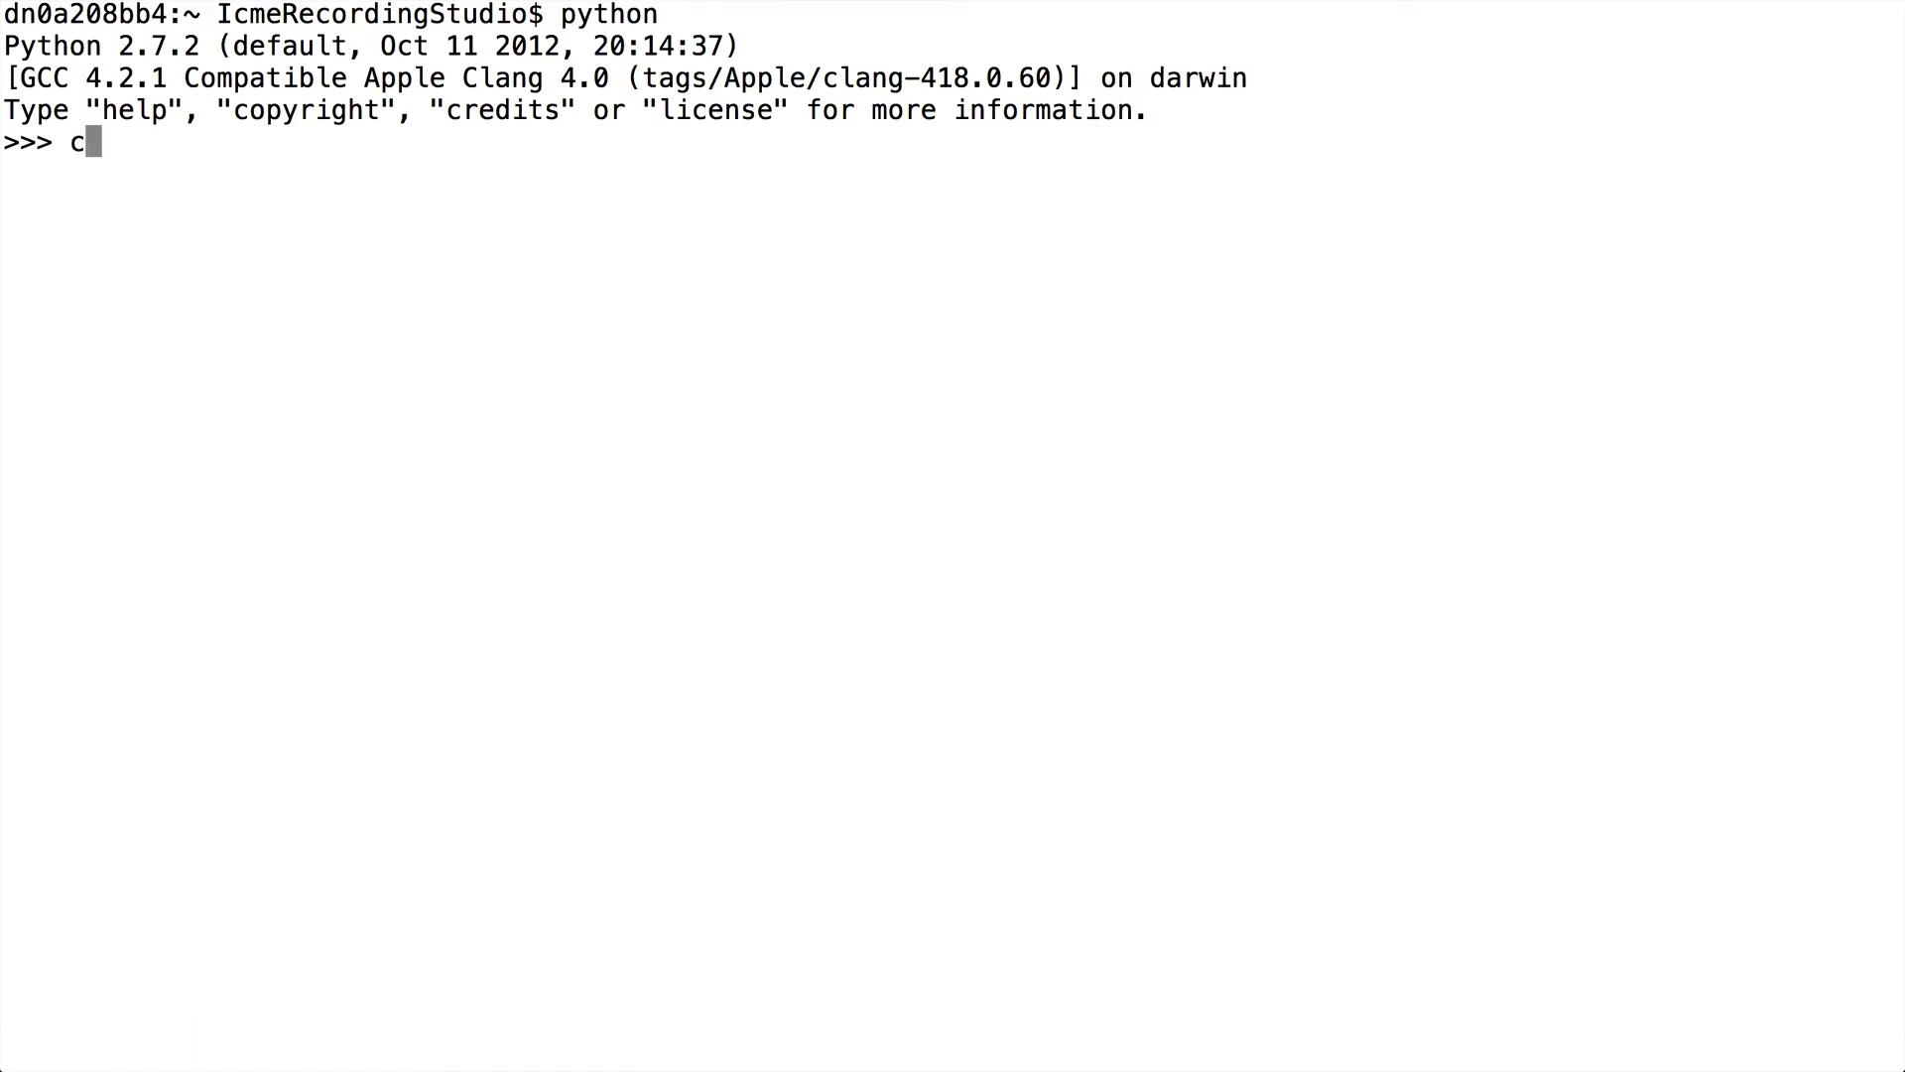
Step: Define coords = {'x': 2.4, 'y': -0.3, 'z': 12.3} and begin echoing it back
text(oords = {'x')
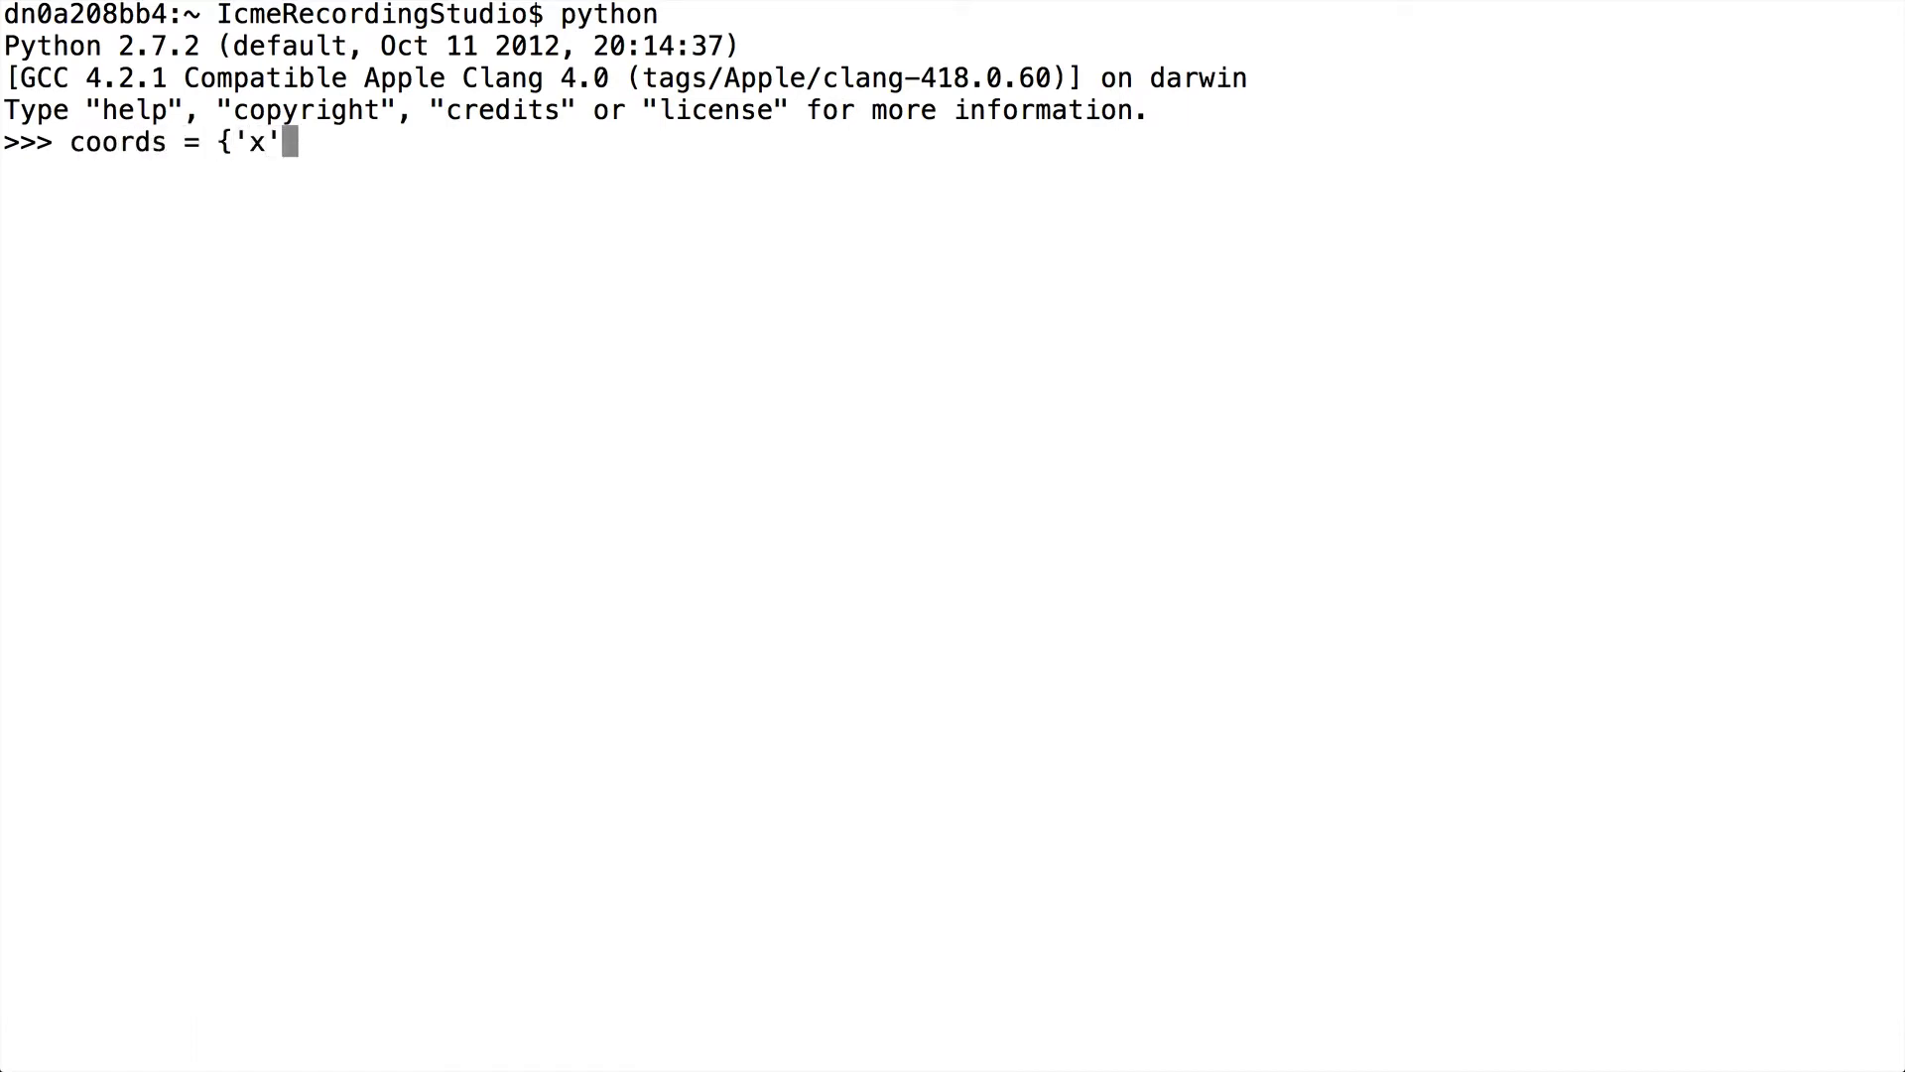
text(: 2.4,)
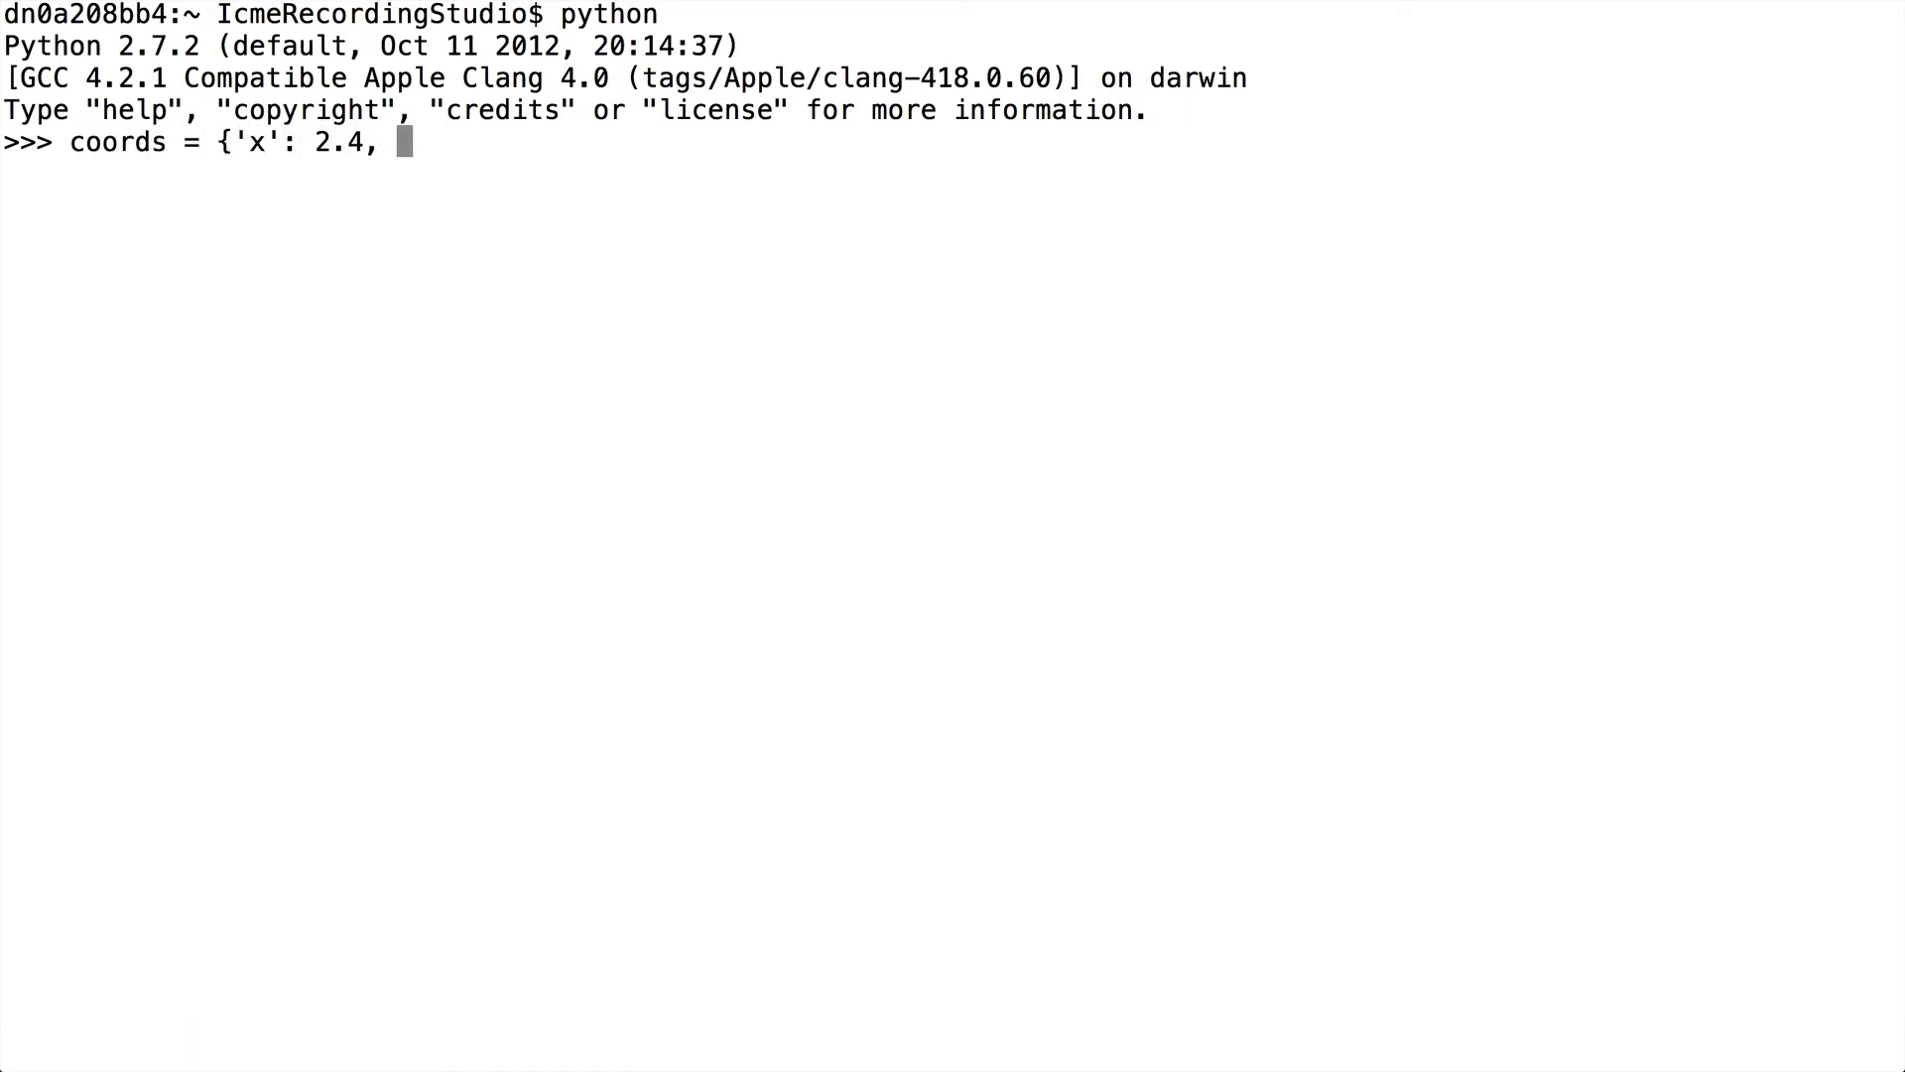
text('y': -0)
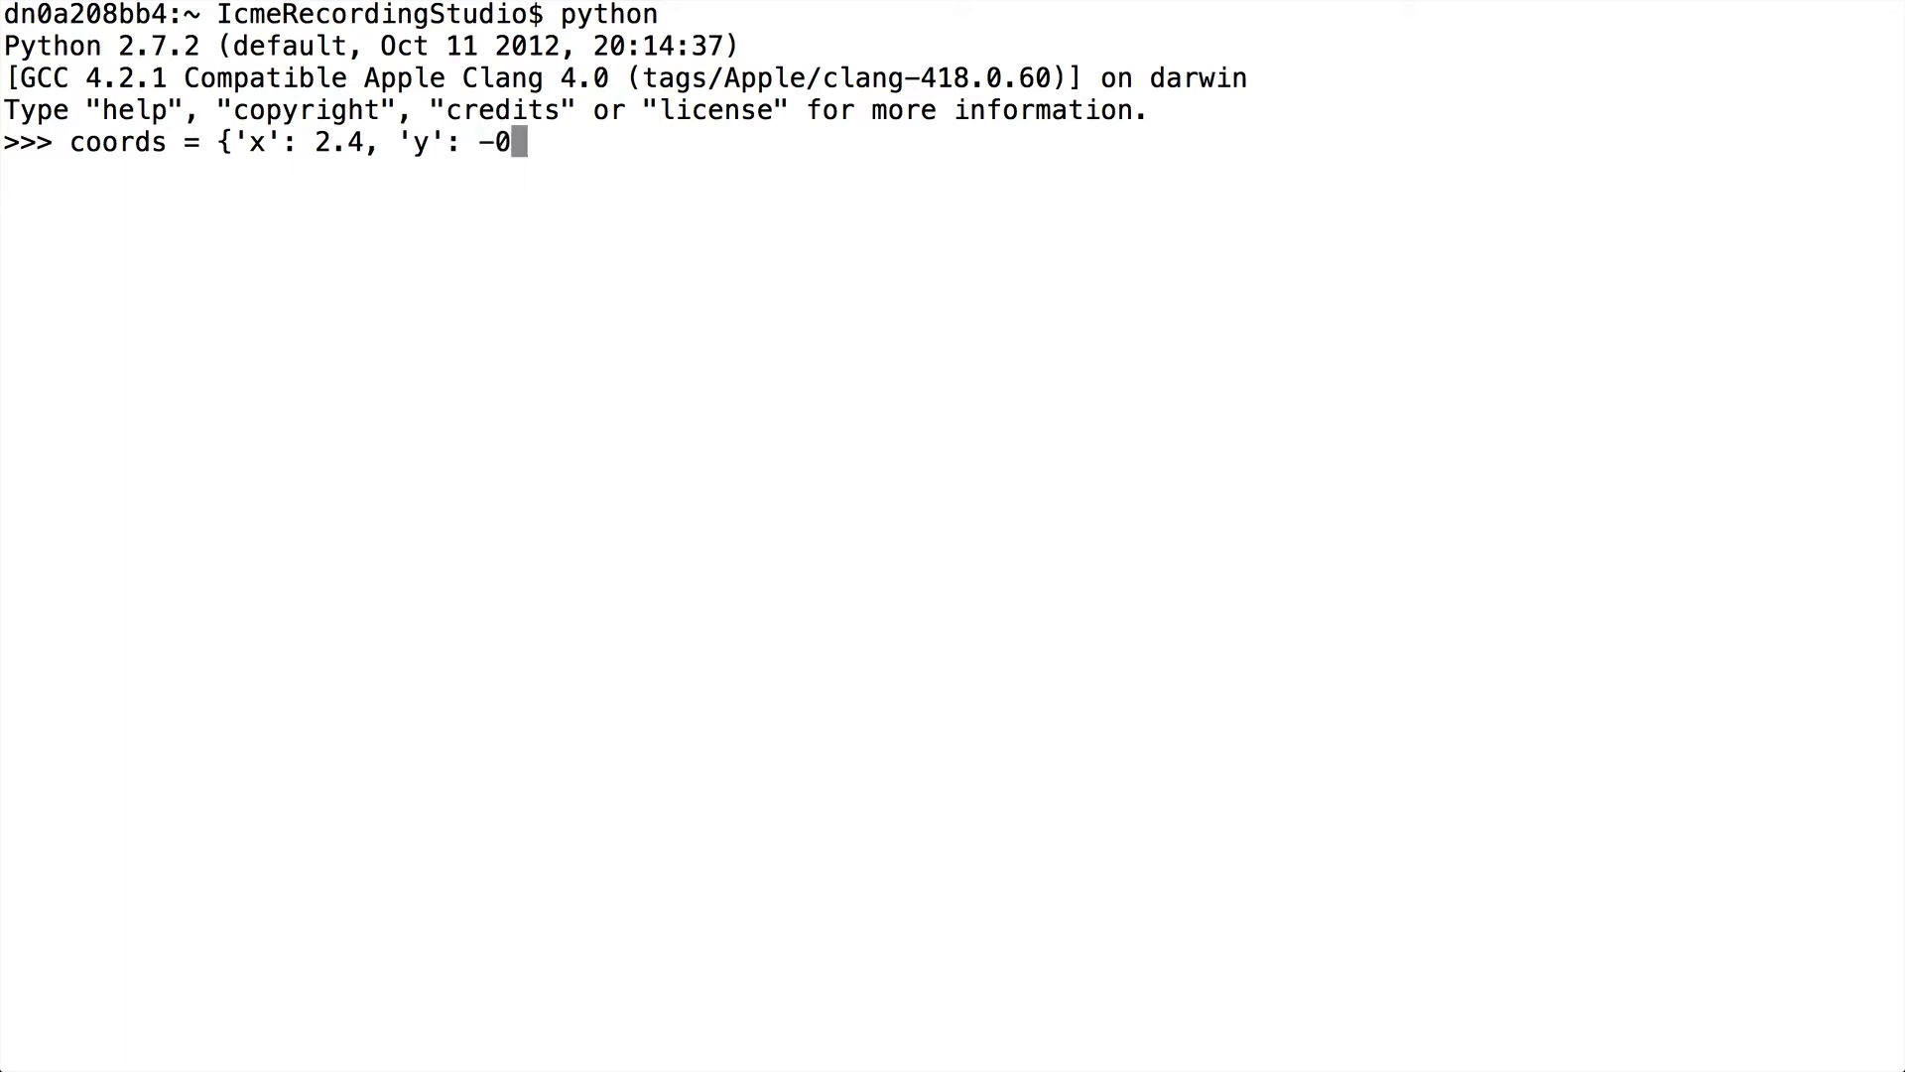
text(.3, 'z':)
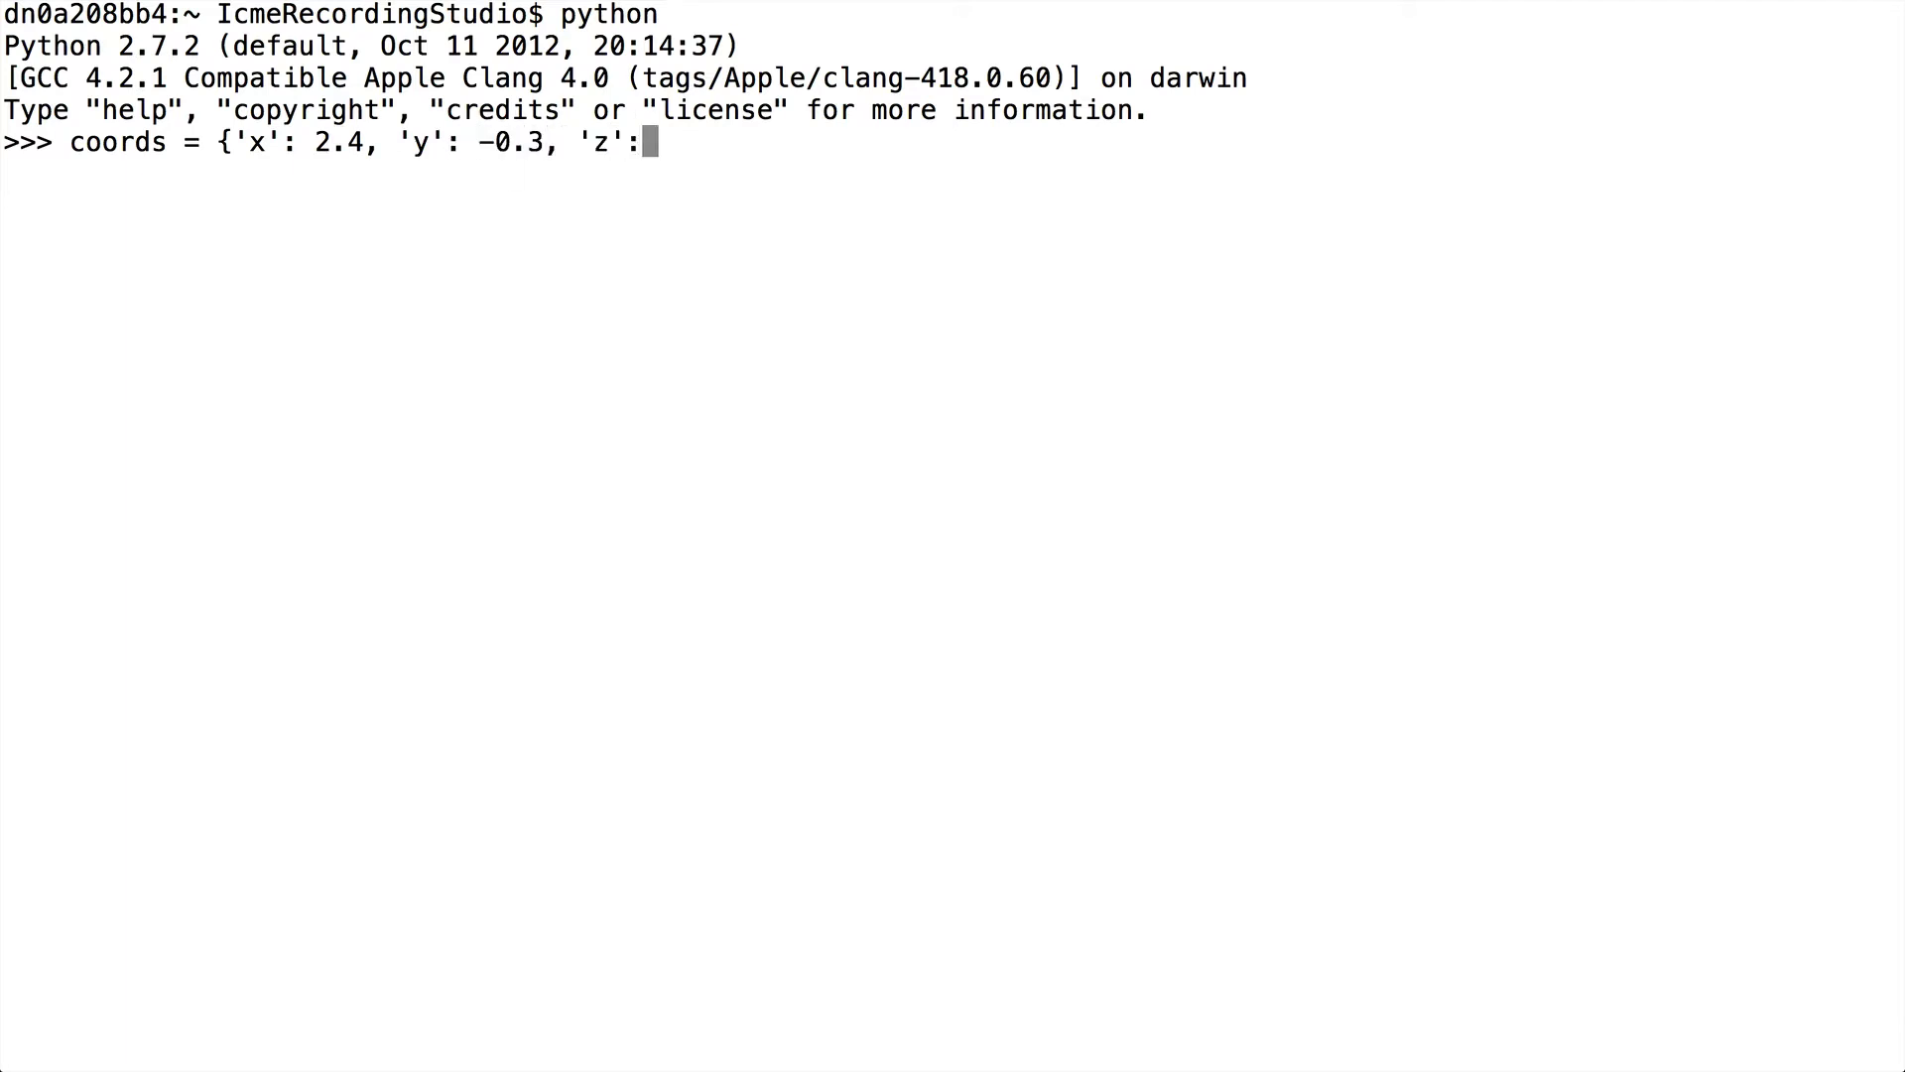
text(12.3)
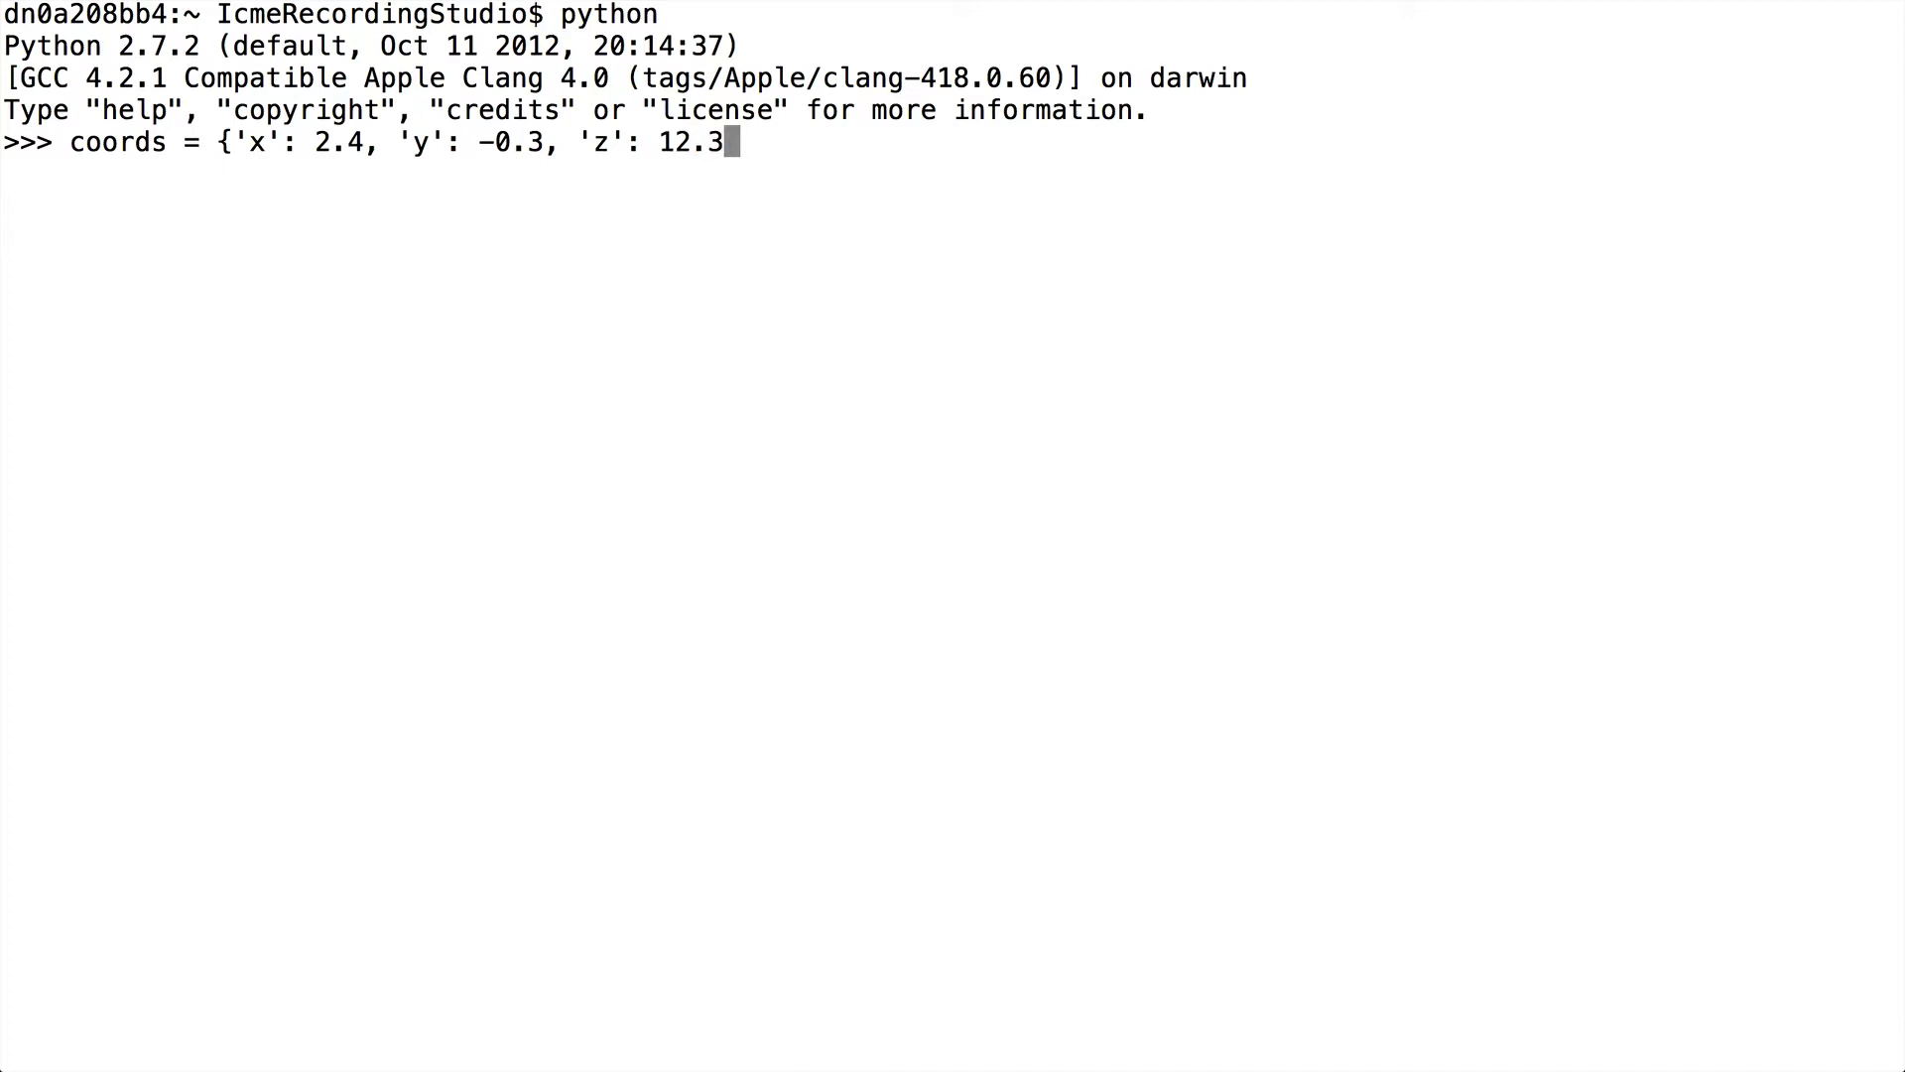
text(coords)
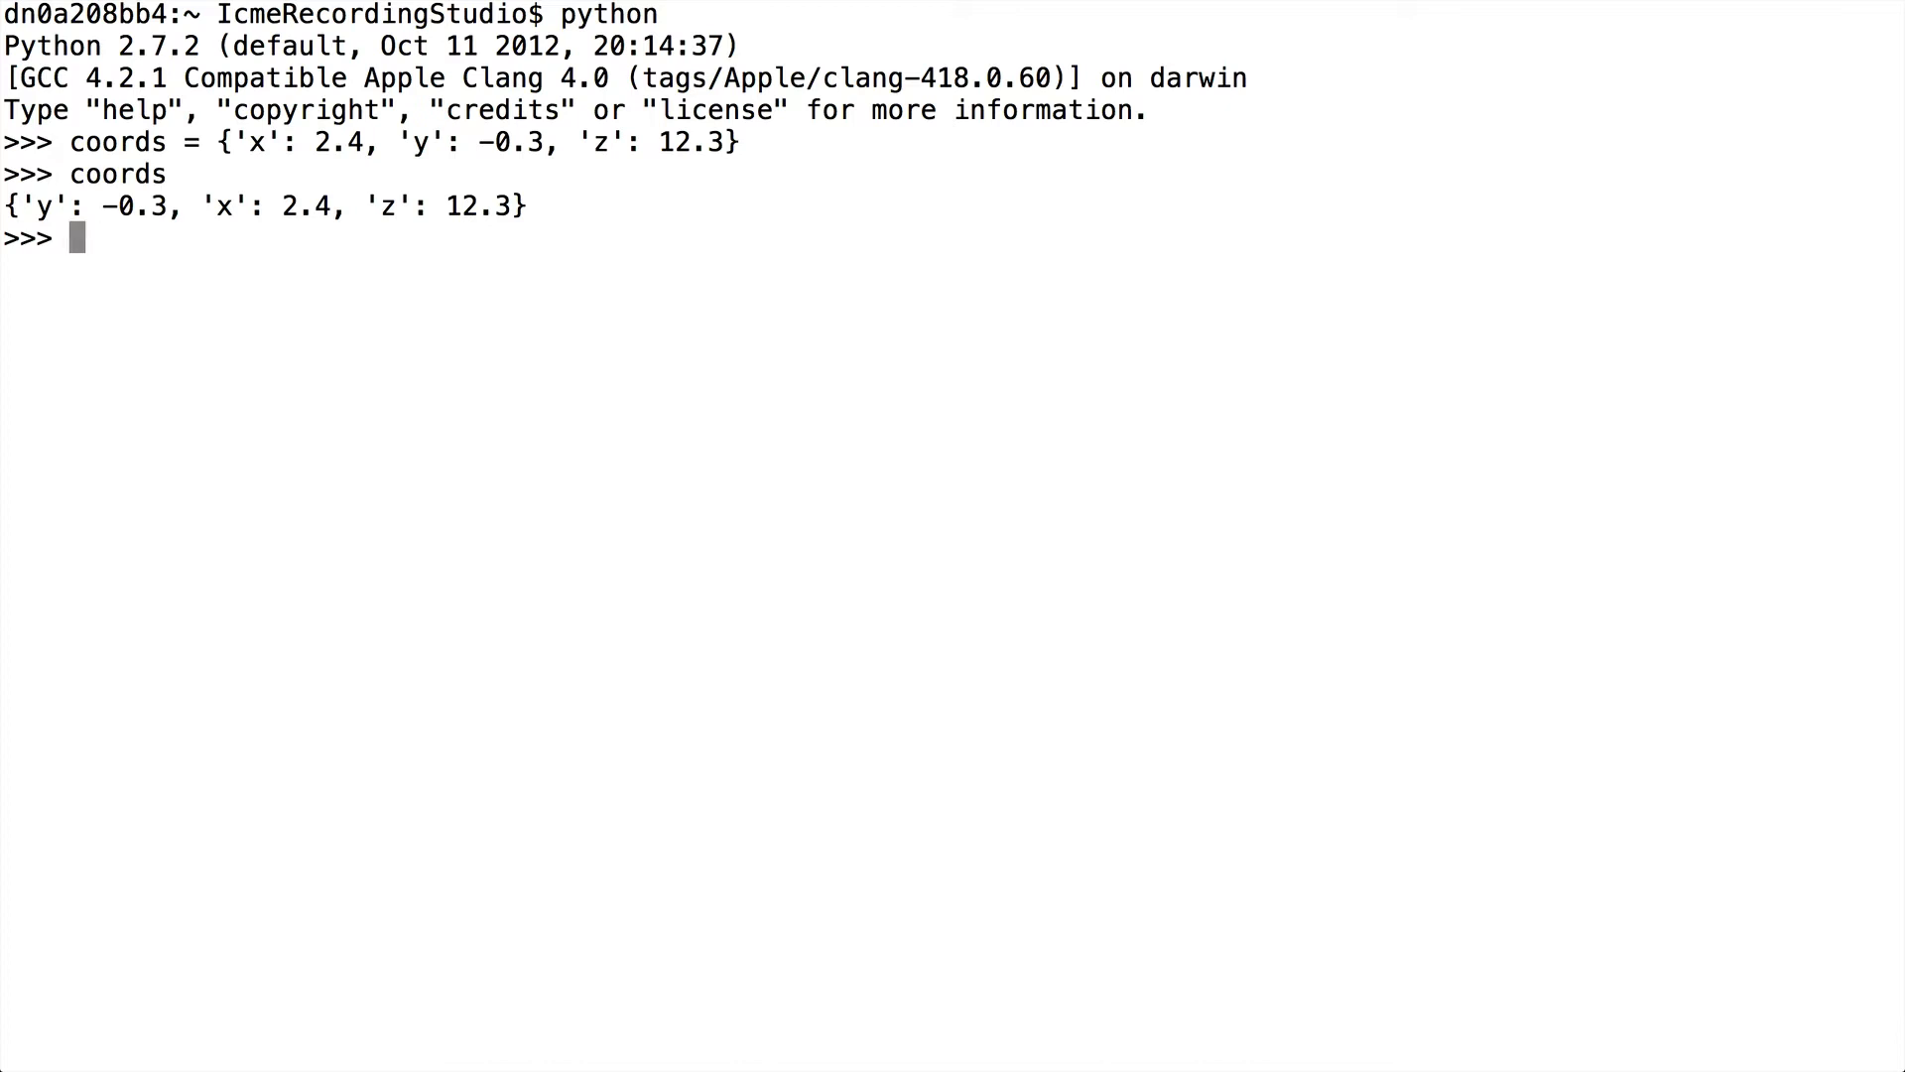
Step: Evaluate len(coords) returning 3 and len({}) returning 0
text(len(coords)
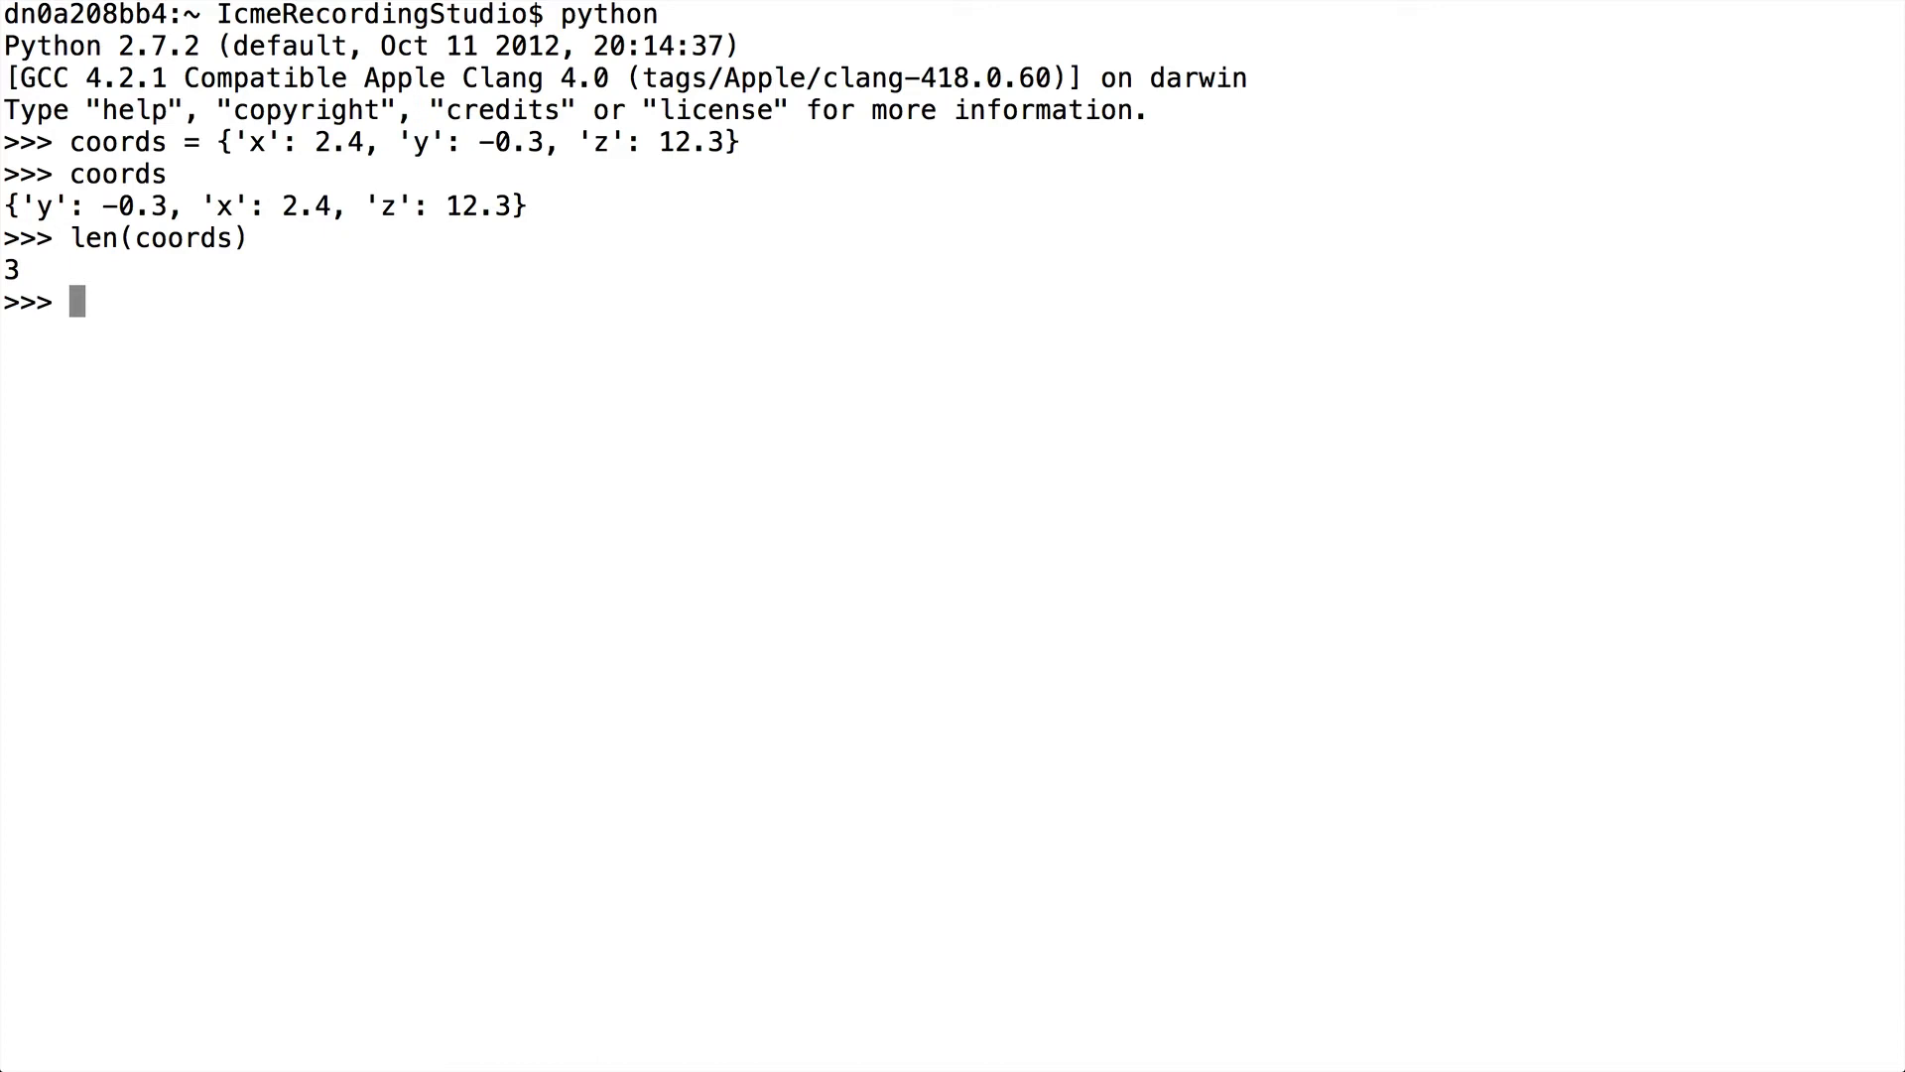
text(len({)
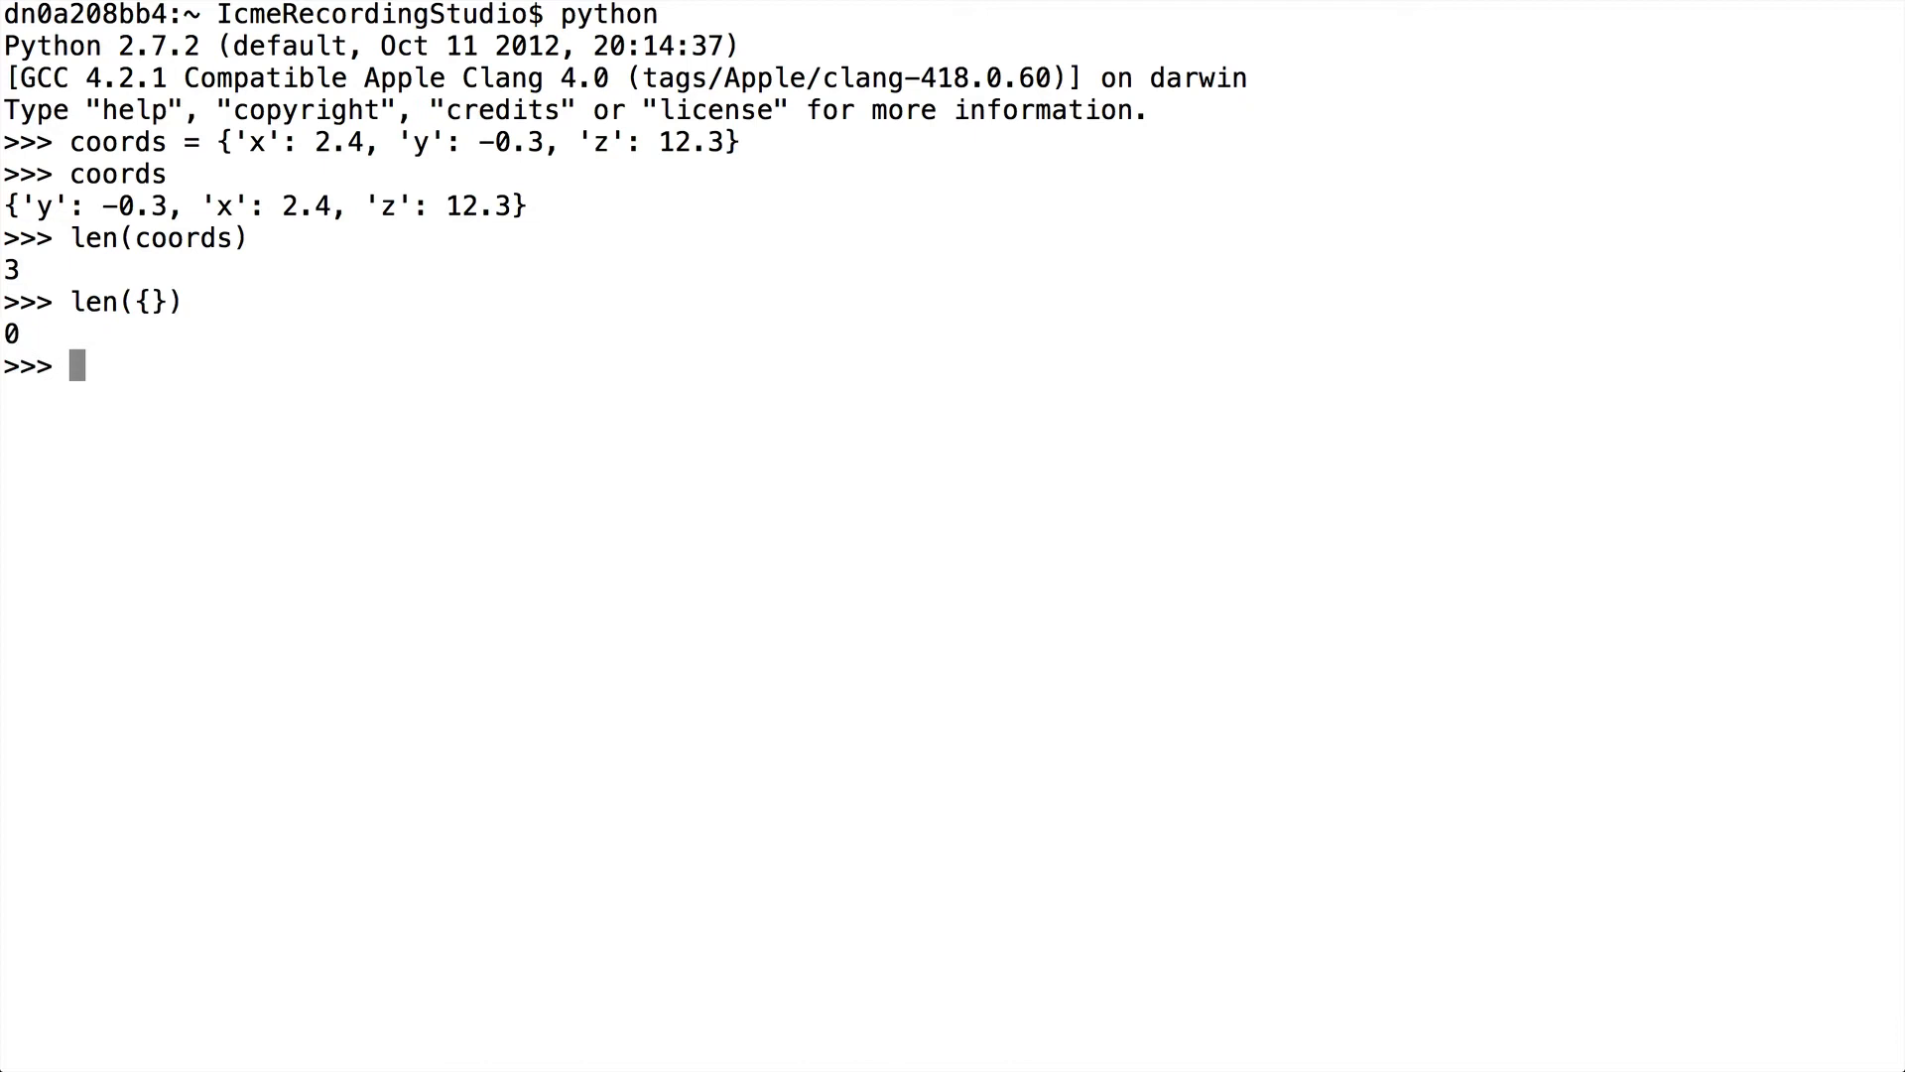
text(c)
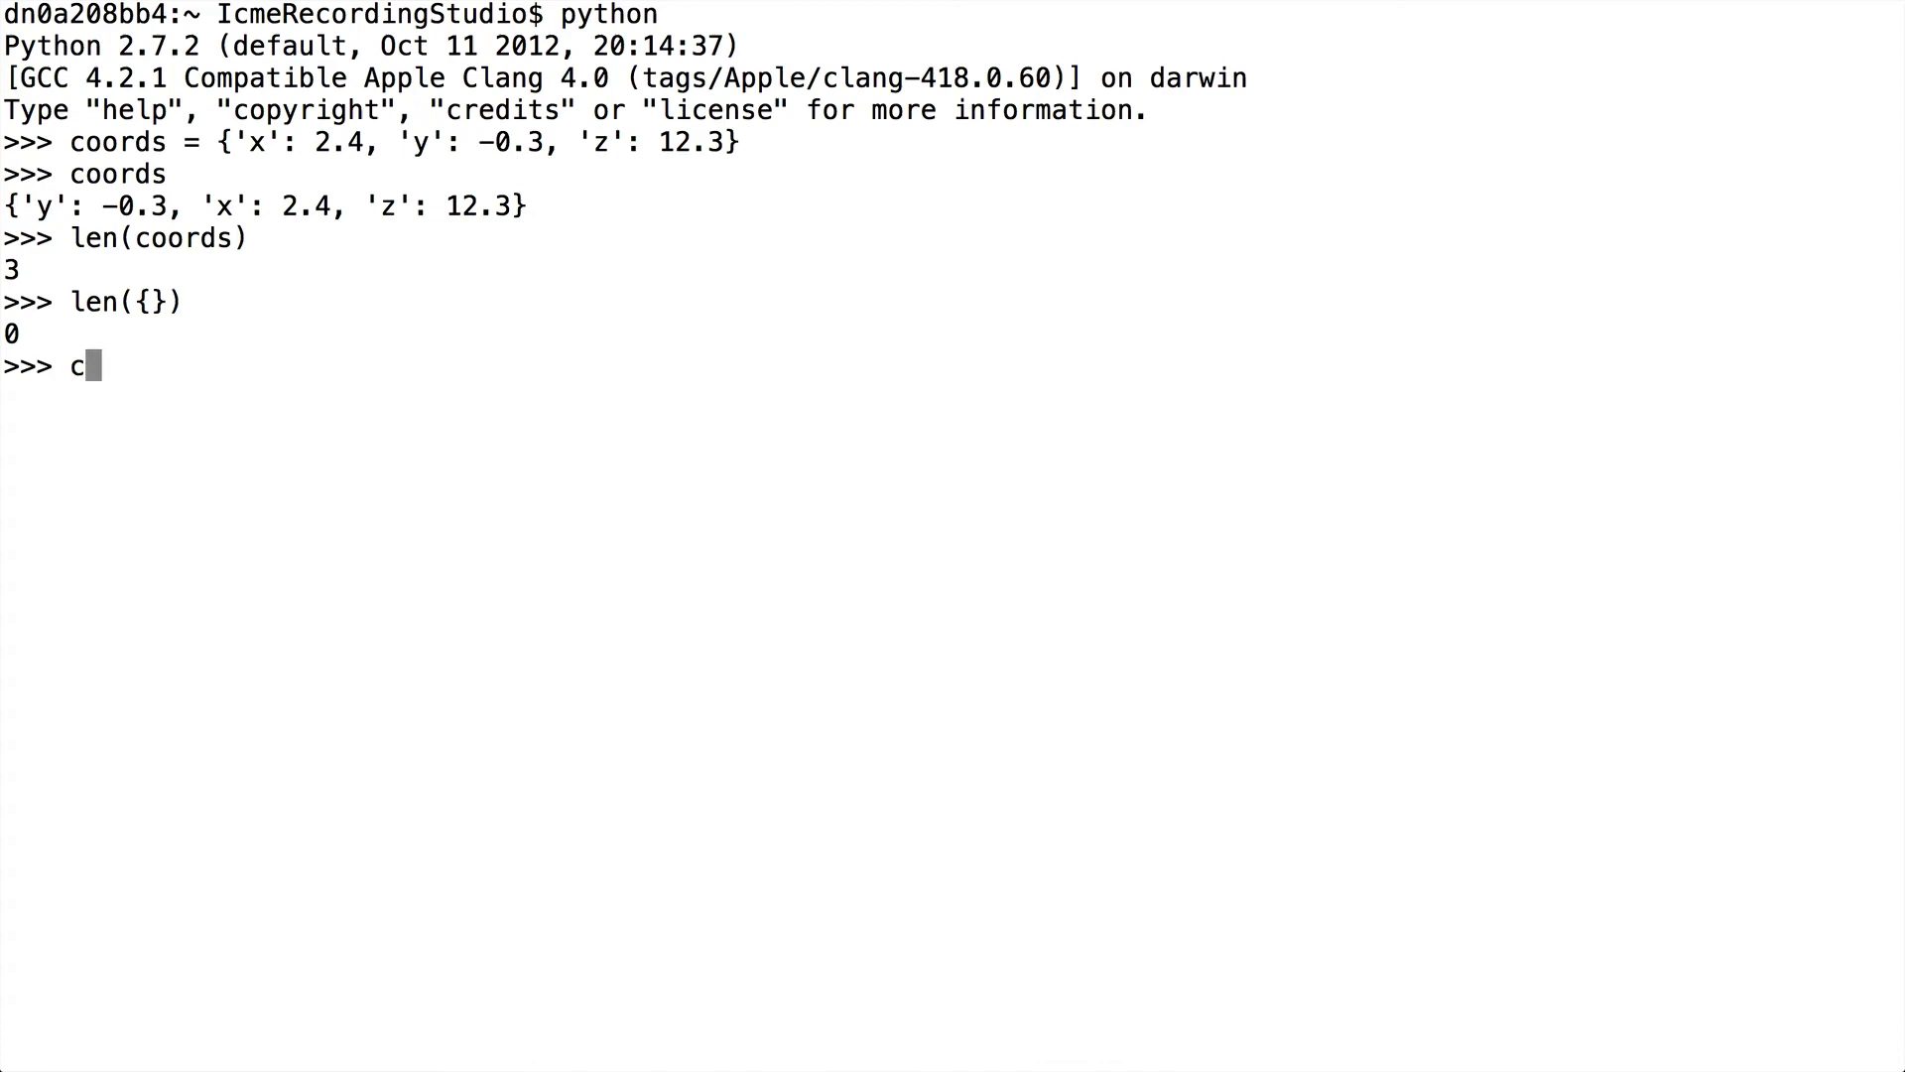
Step: Show coords.keys as a built-in method object, then call coords.keys() to get ['y', 'x', 'z']
text(oords.)
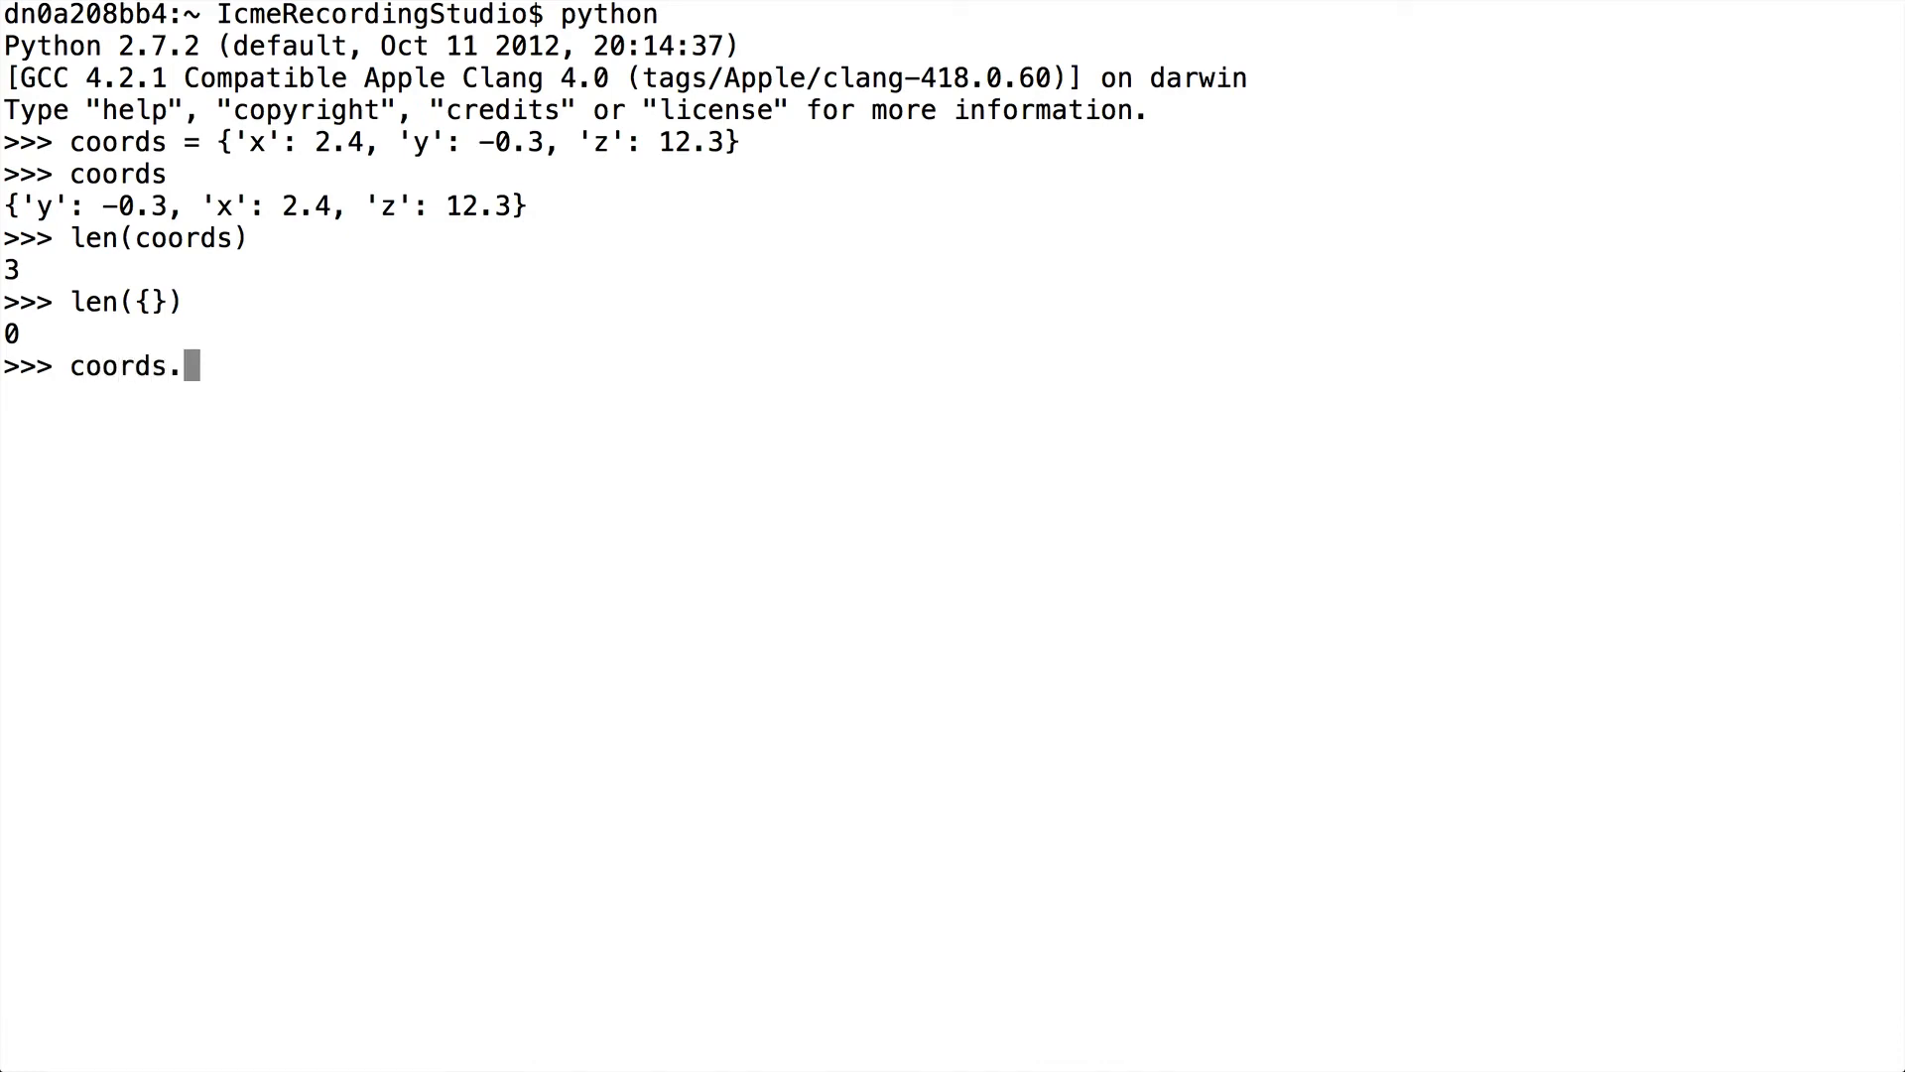
text(keys)
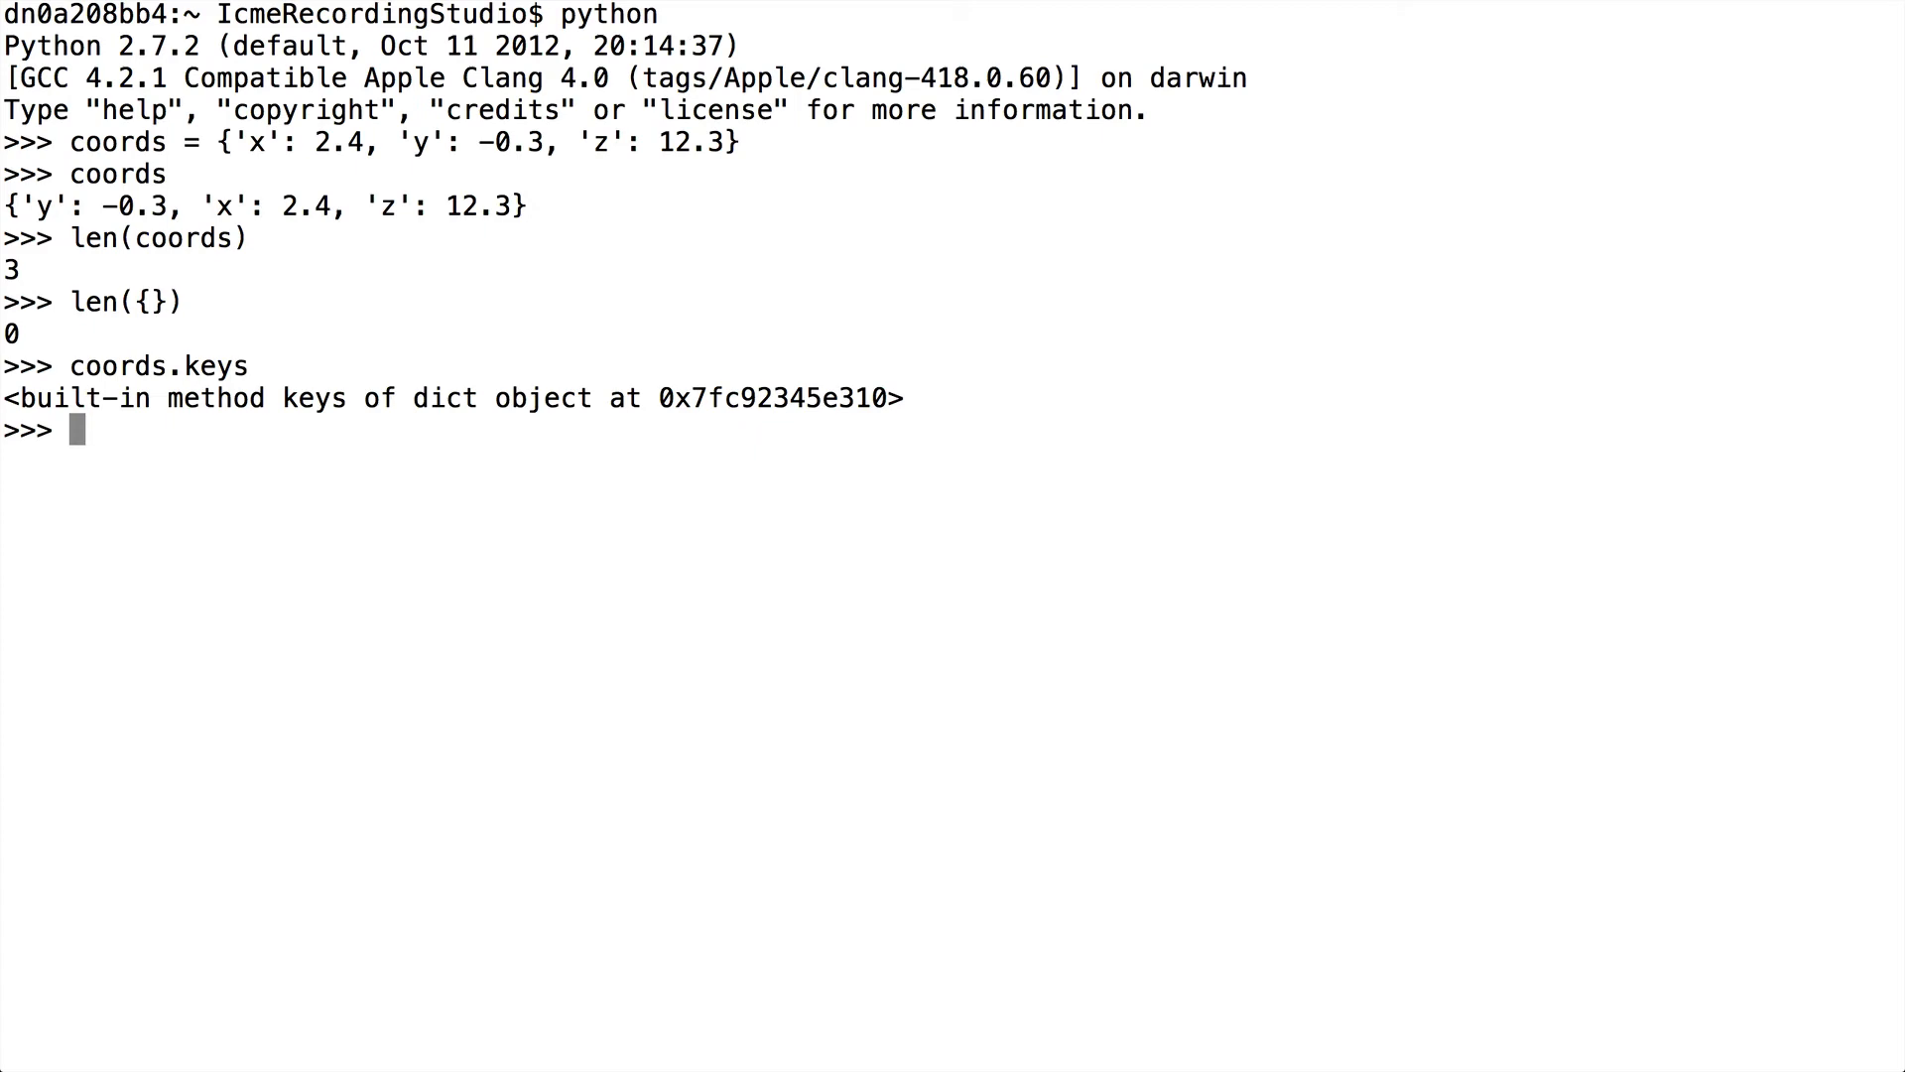
text(coords.keys()
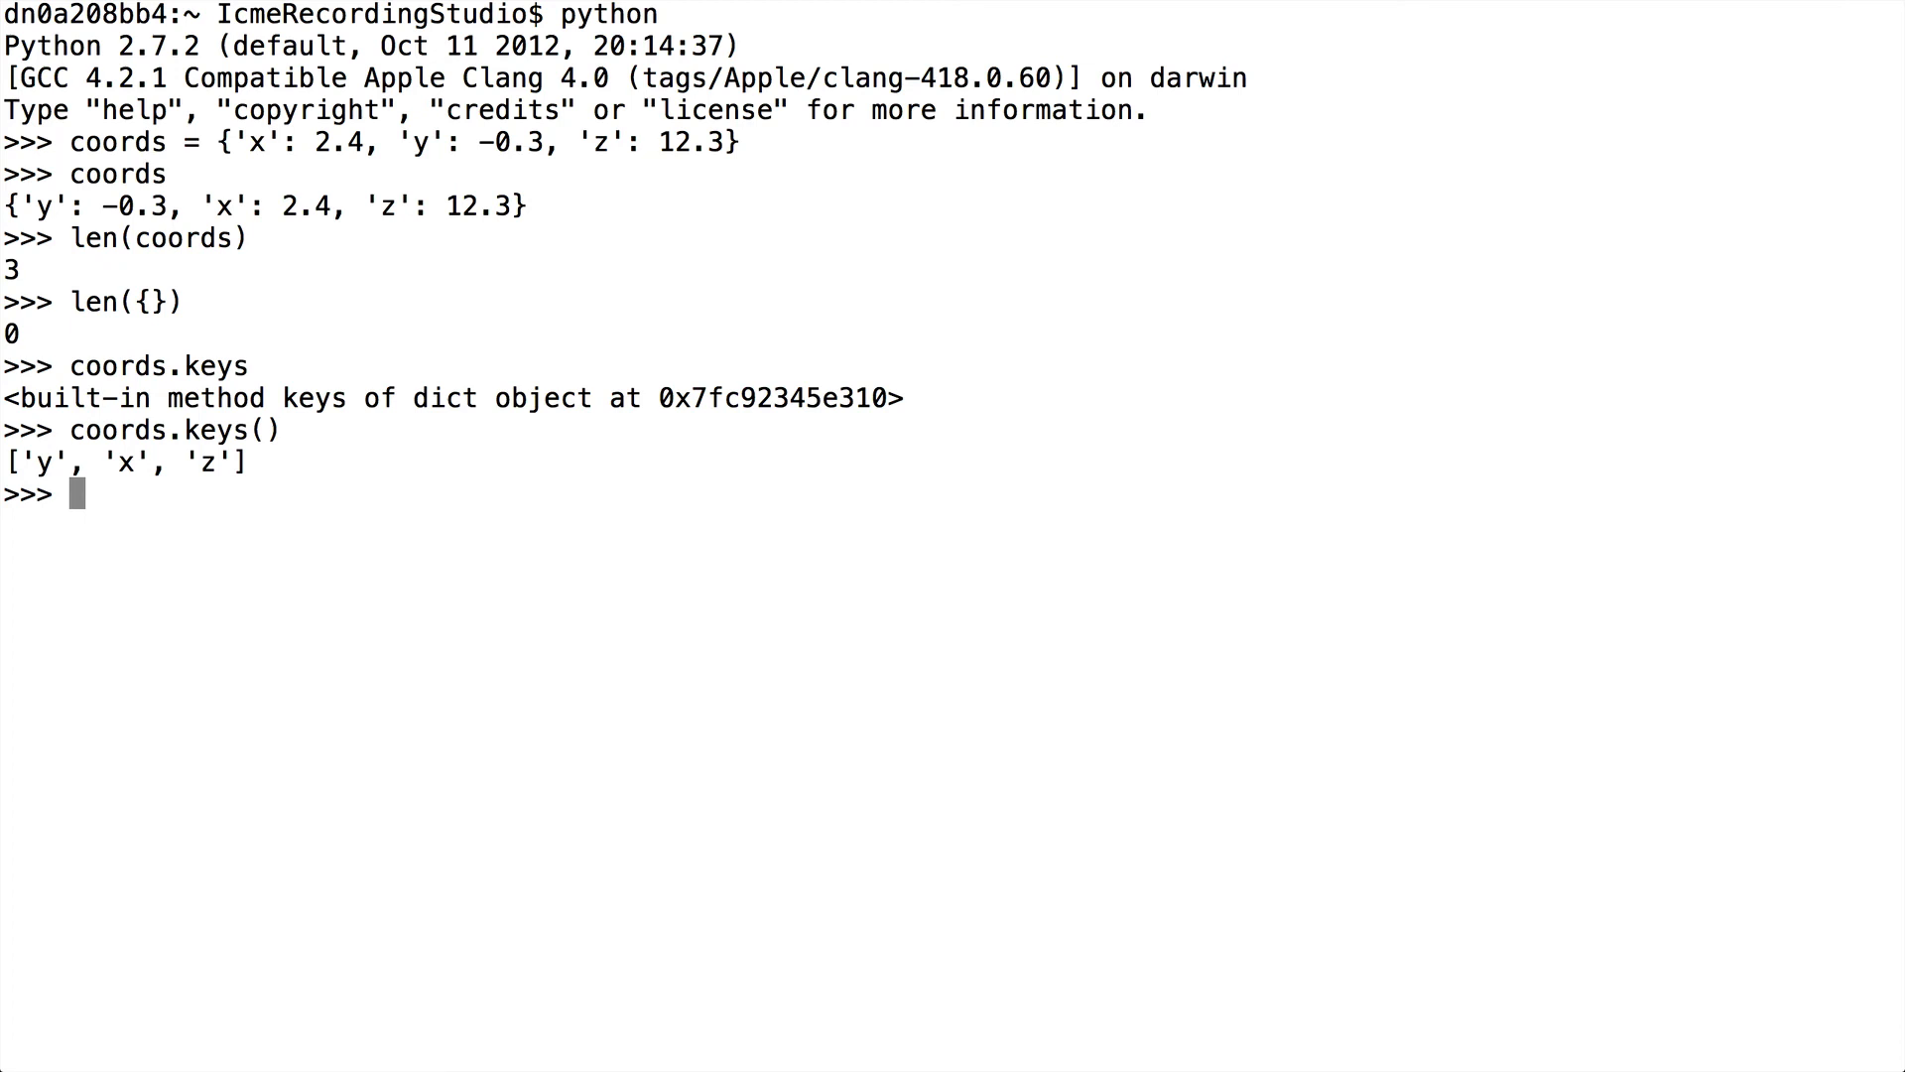
Step: Test 'x' in coords.keys() returning True, then recall and trim the line for editing
text('x')
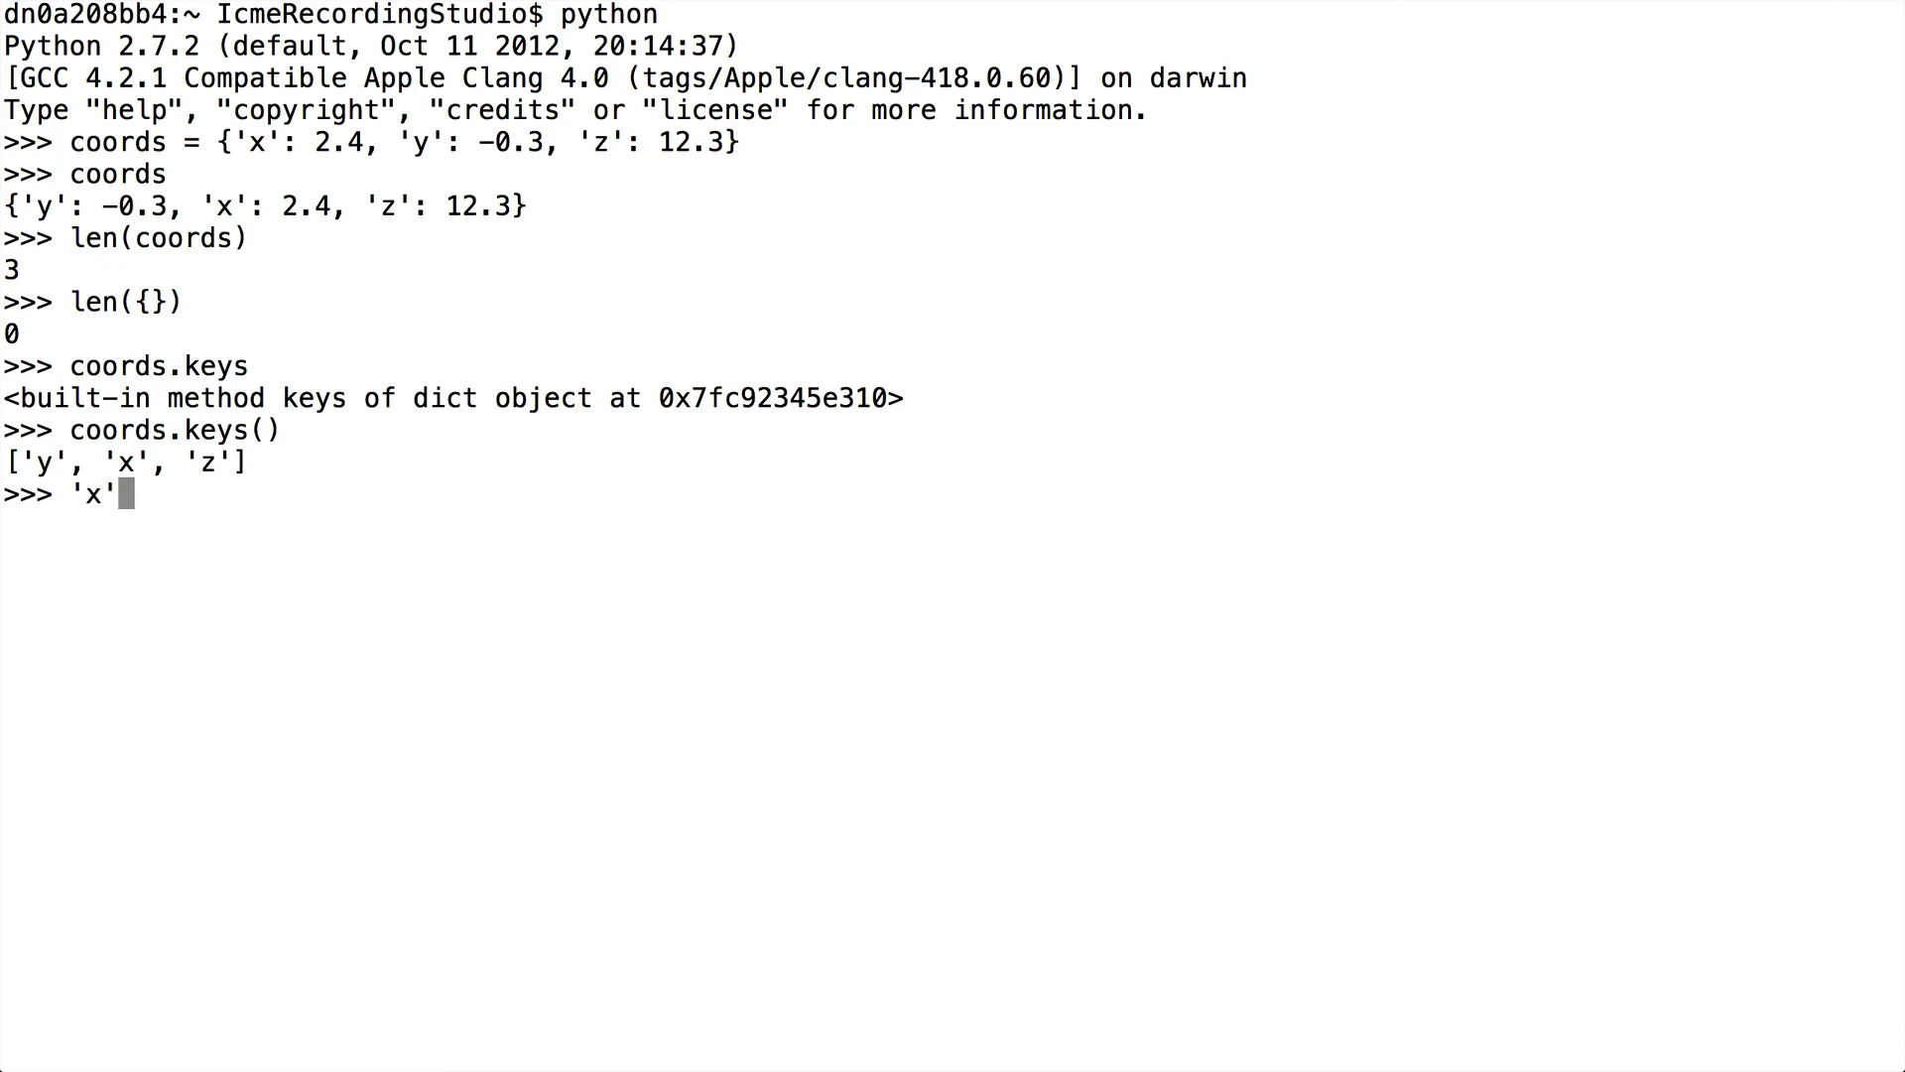
text(in coords.keys()
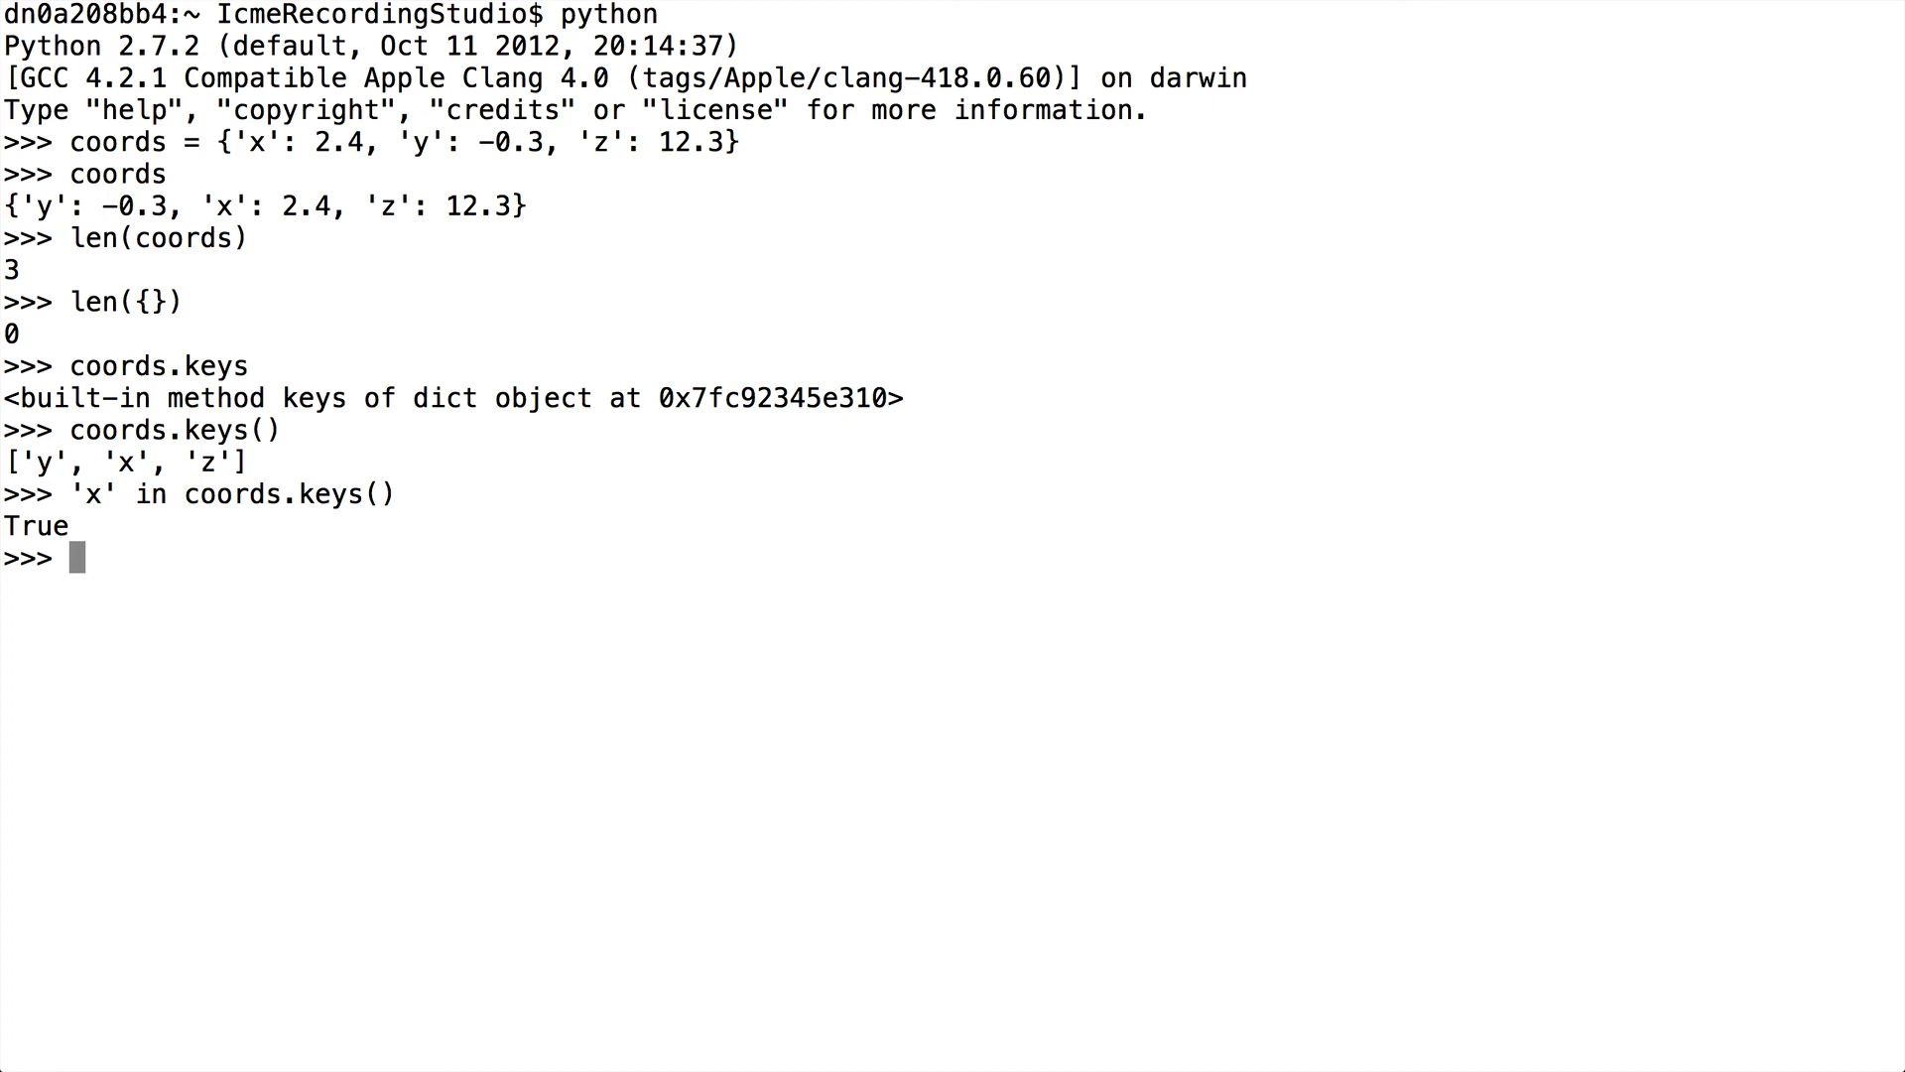
text('x' in coords.keys())
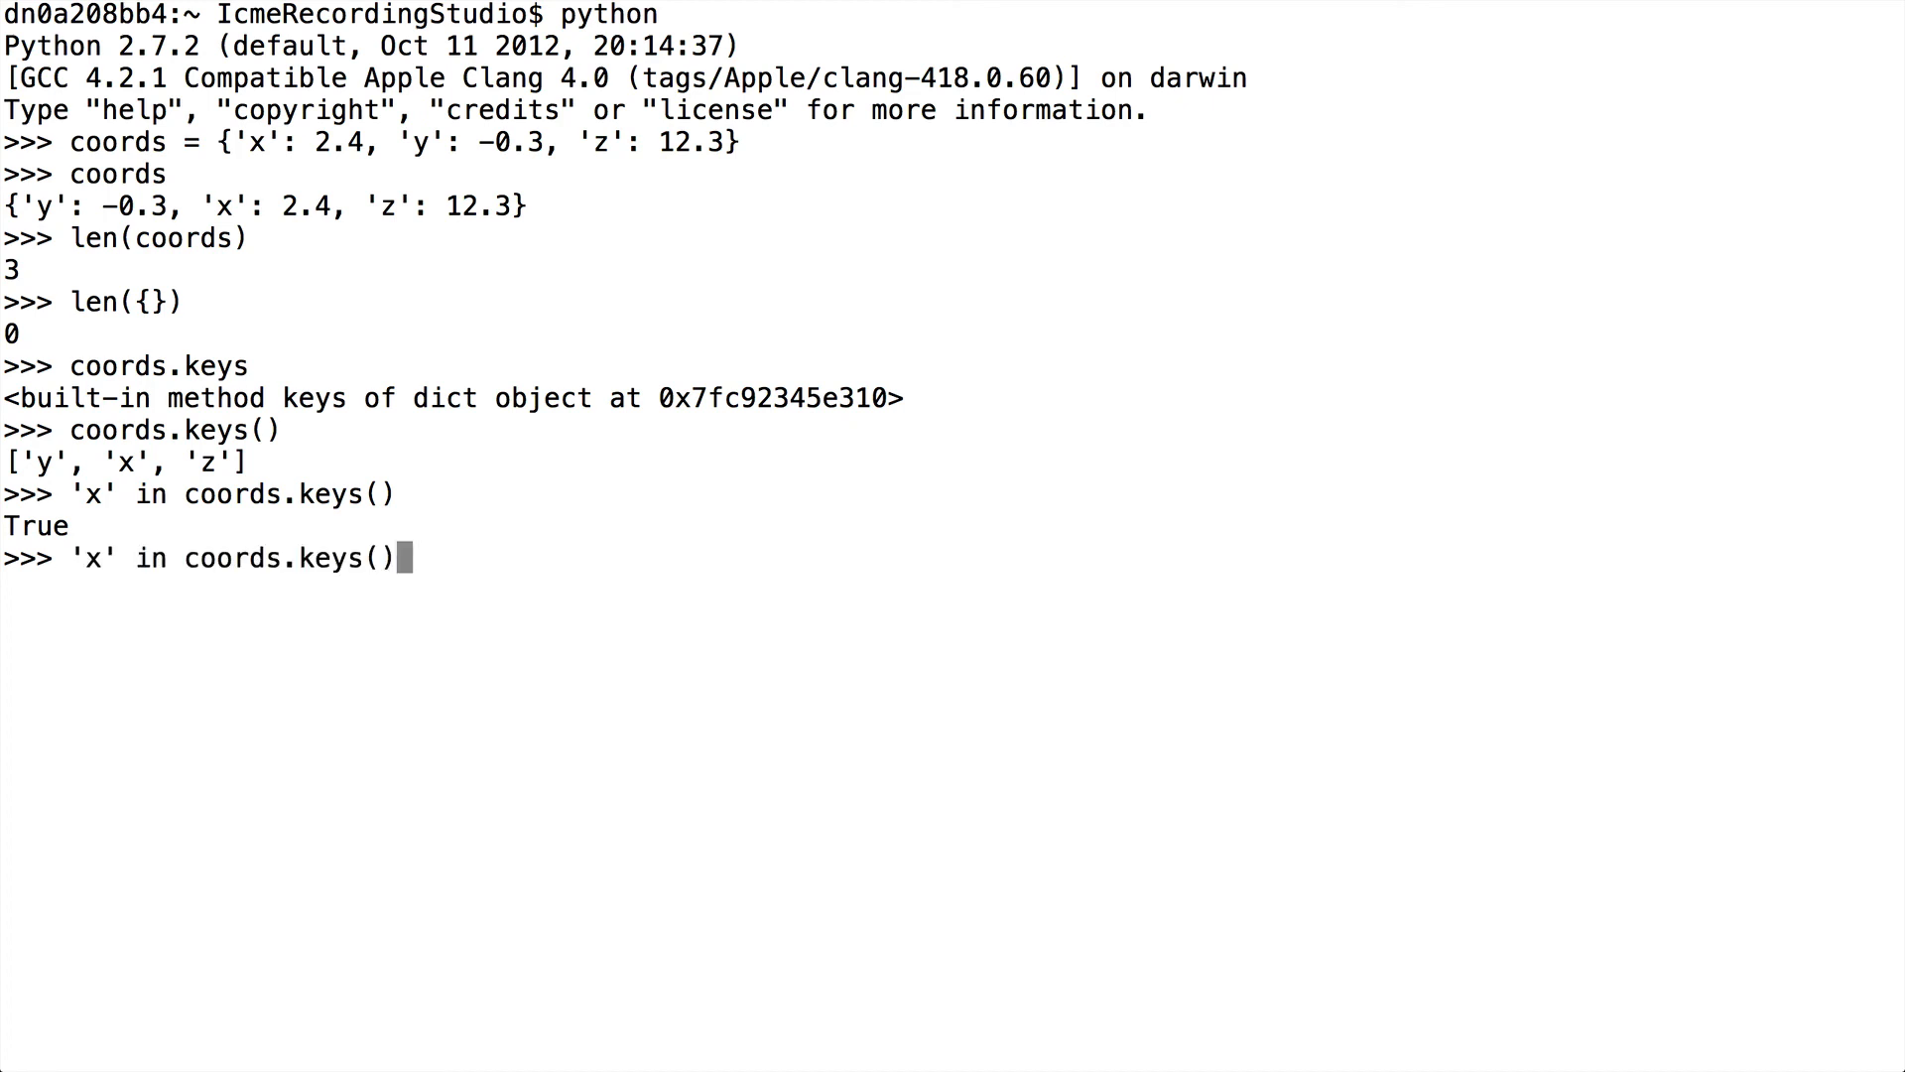
key(BackSpace)
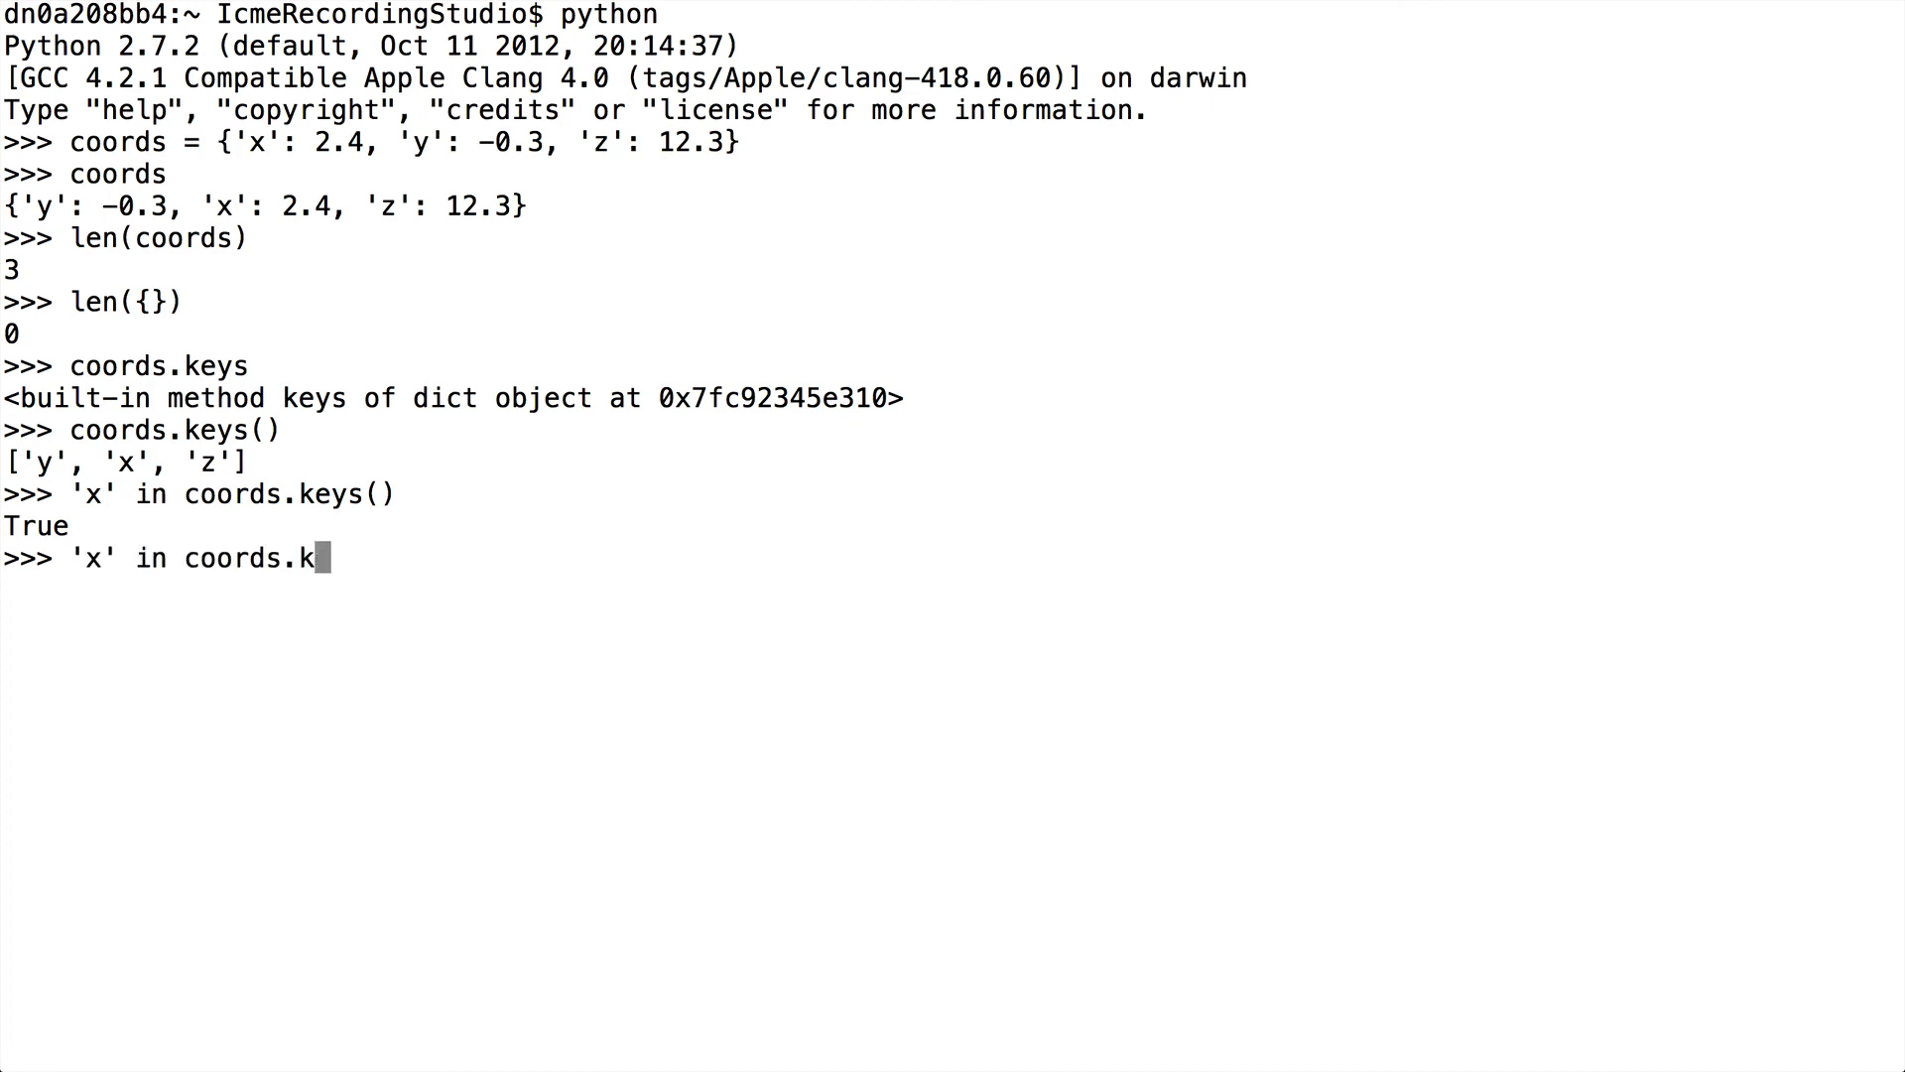